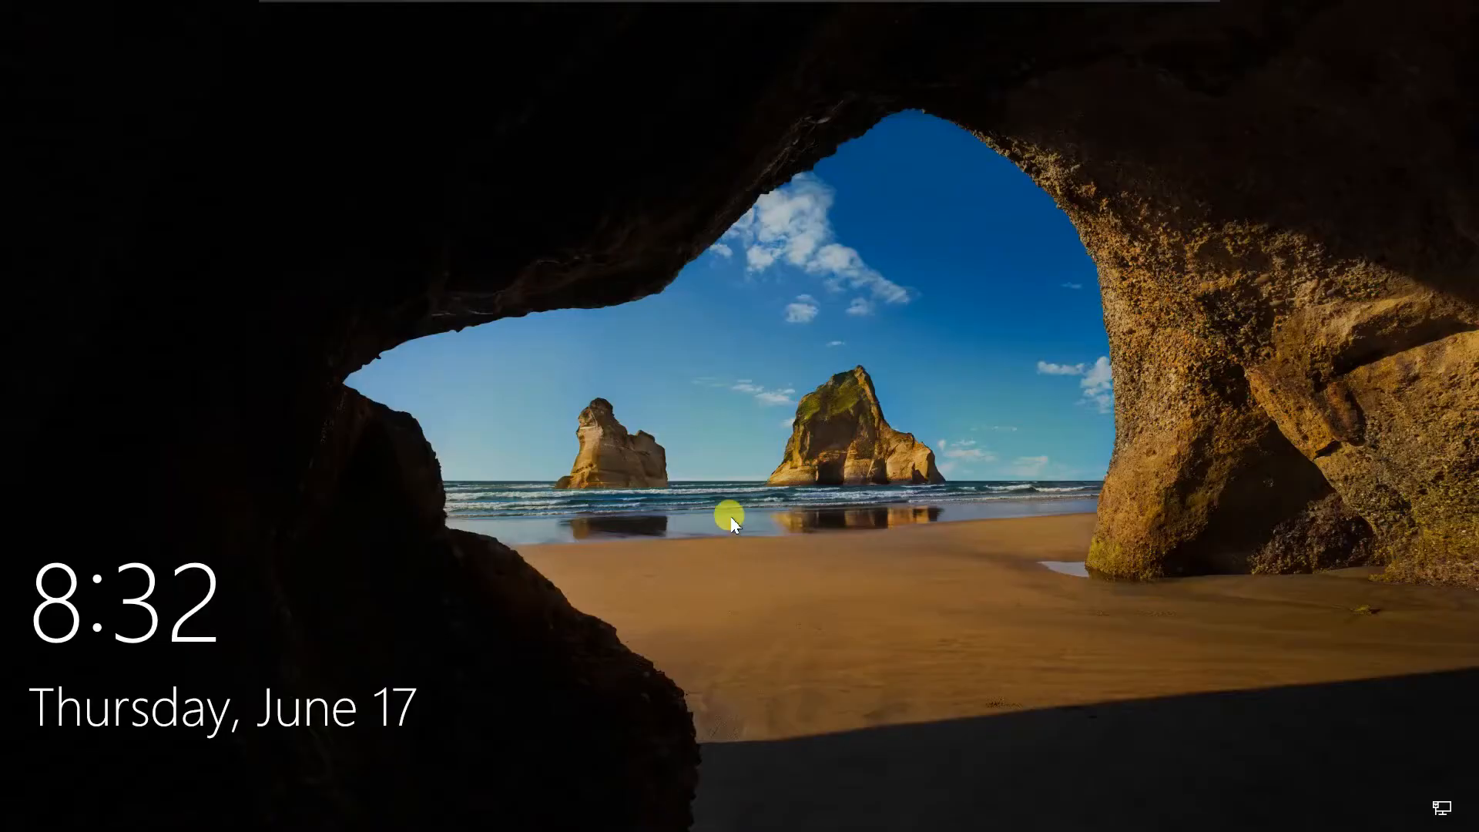
- Sign in to the Asus account from the lock screen with its password
{"action": "left_click", "coordinate": [727, 530]}
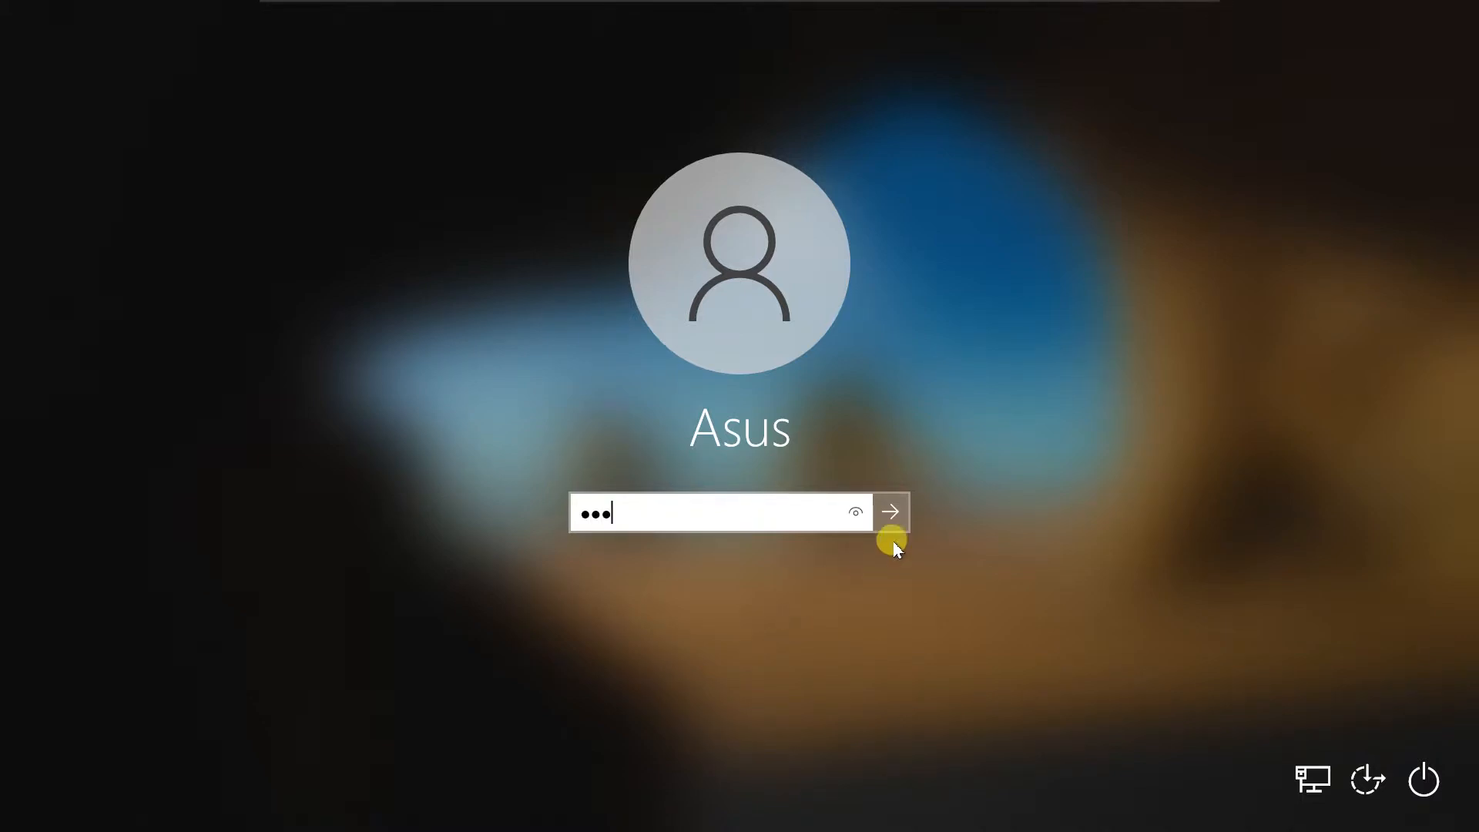
{"action": "left_click", "coordinate": [894, 510]}
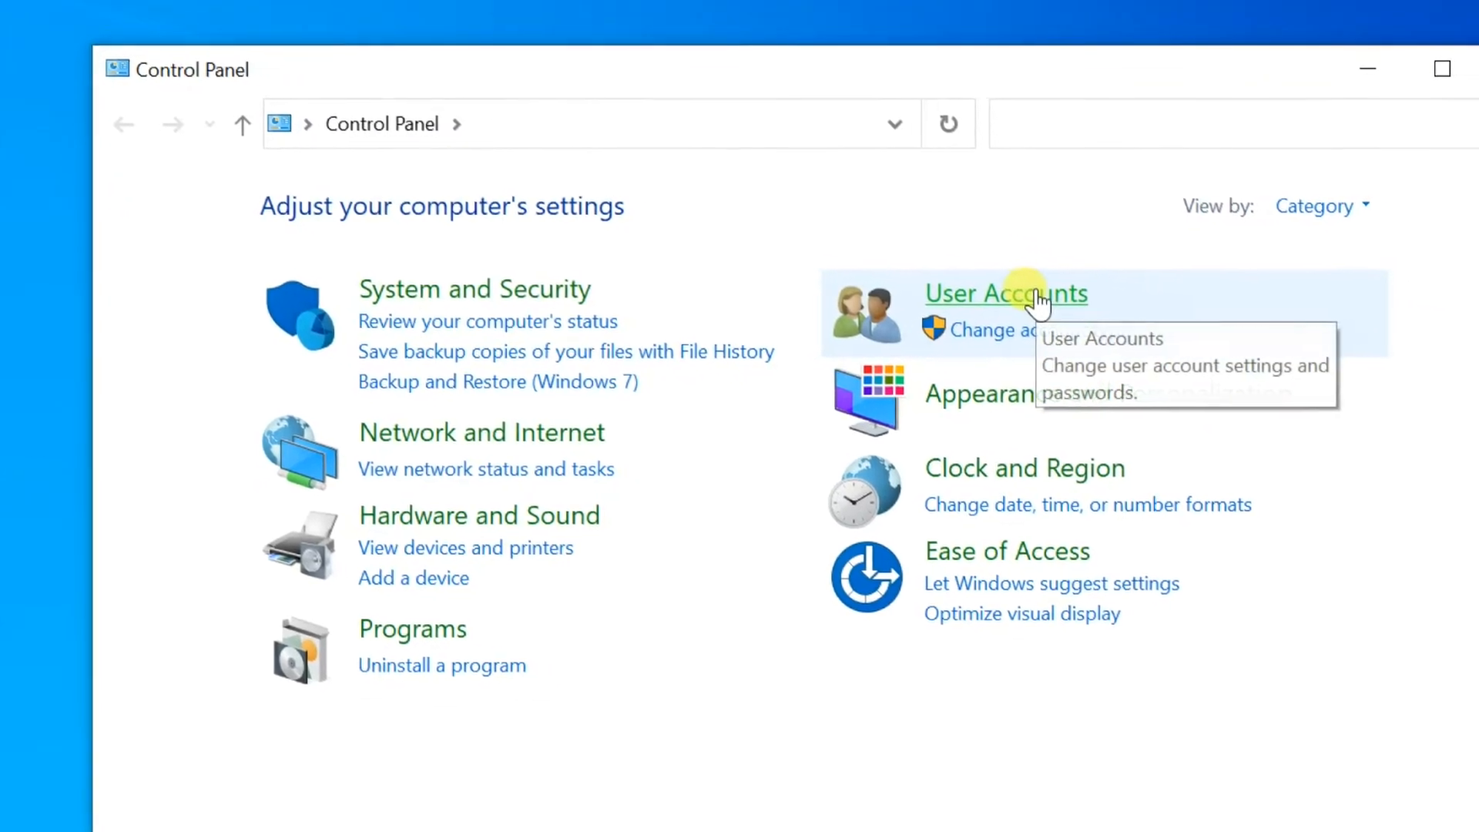
- Reach the Change your account name page under User Accounts
{"action": "left_click", "coordinate": [1006, 292]}
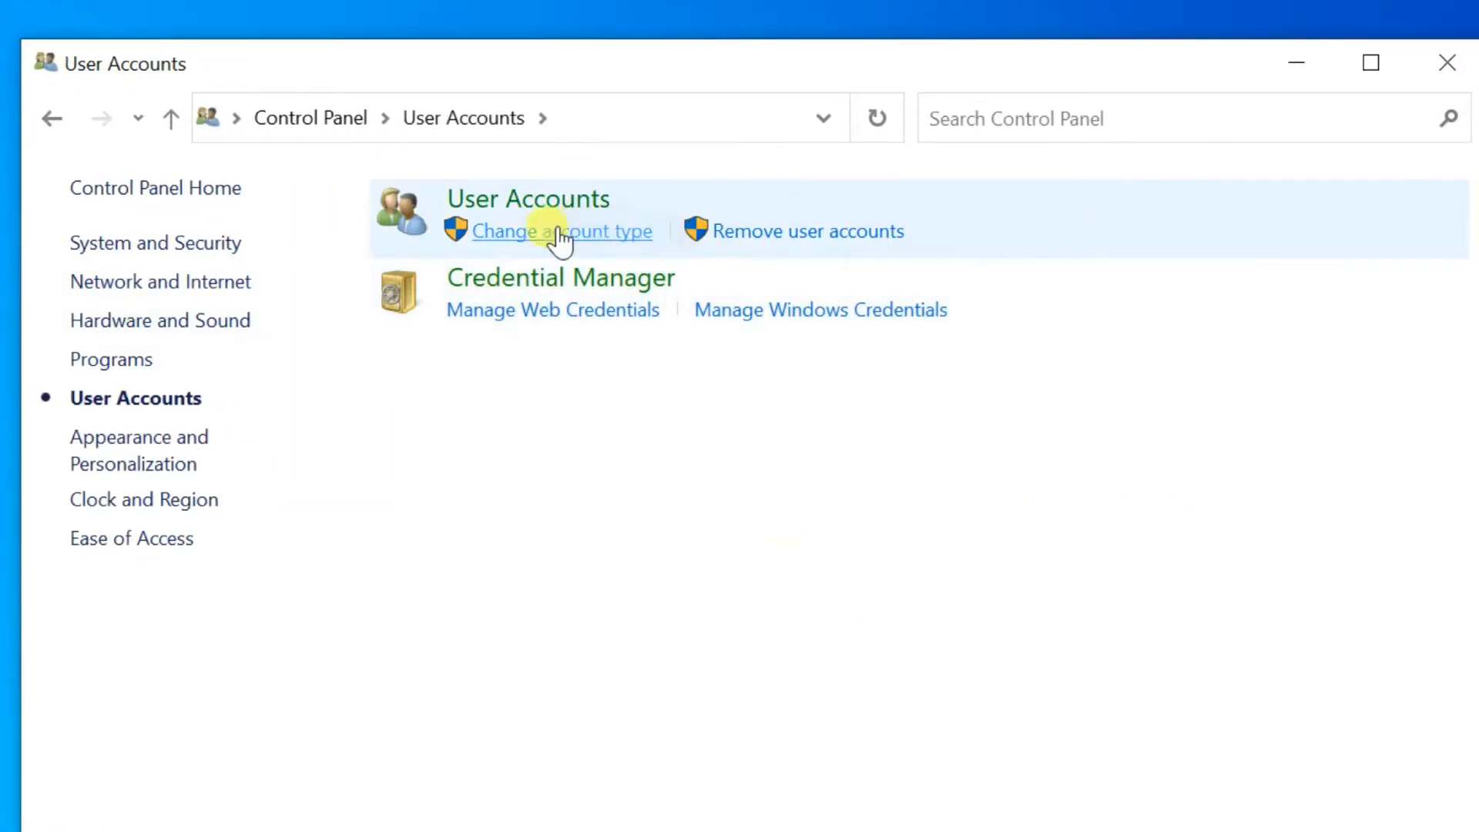
{"action": "mouse_move", "coordinate": [508, 211]}
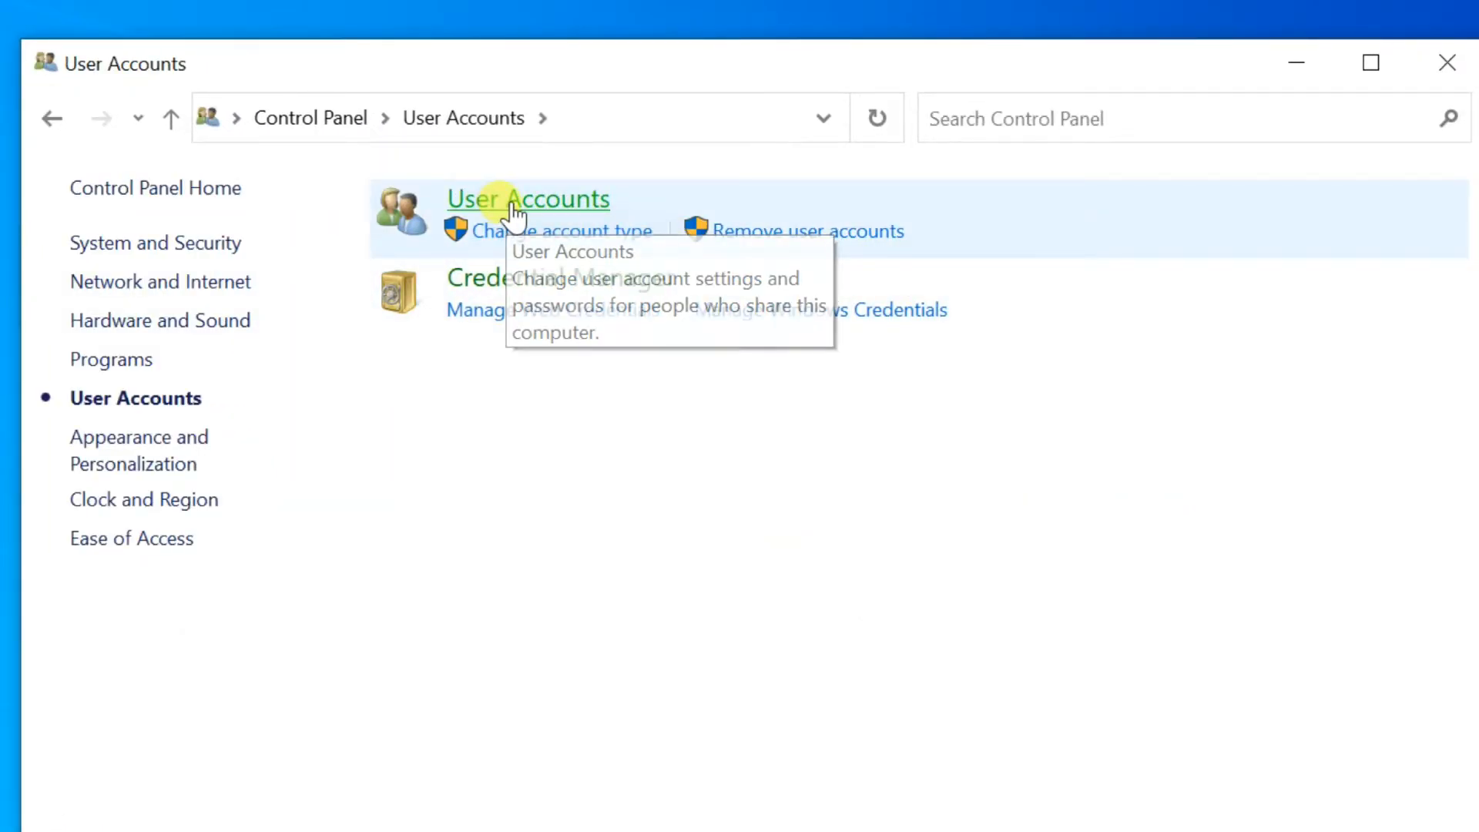
{"action": "left_click", "coordinate": [526, 199]}
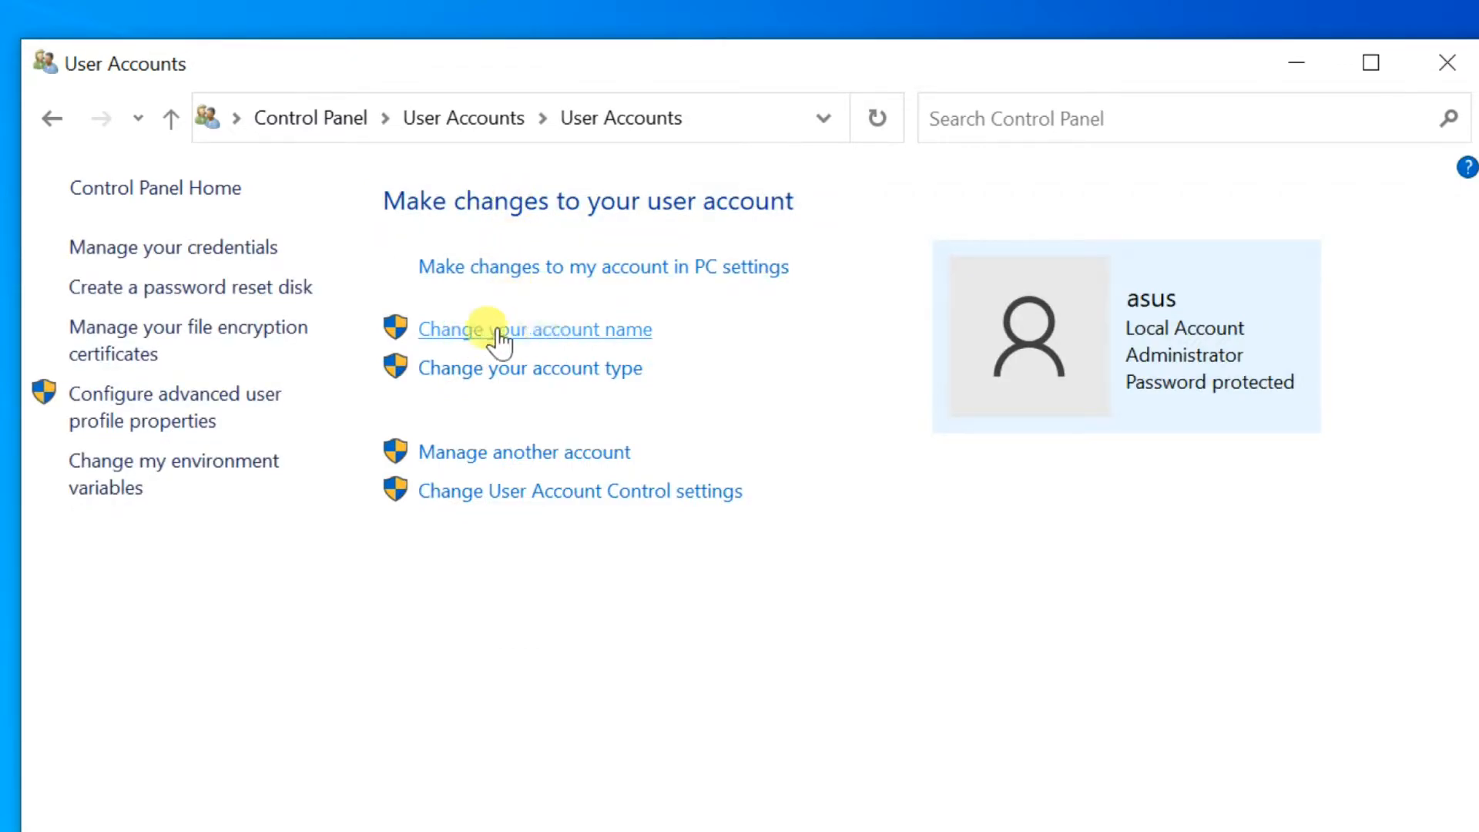
{"action": "left_click", "coordinate": [510, 329]}
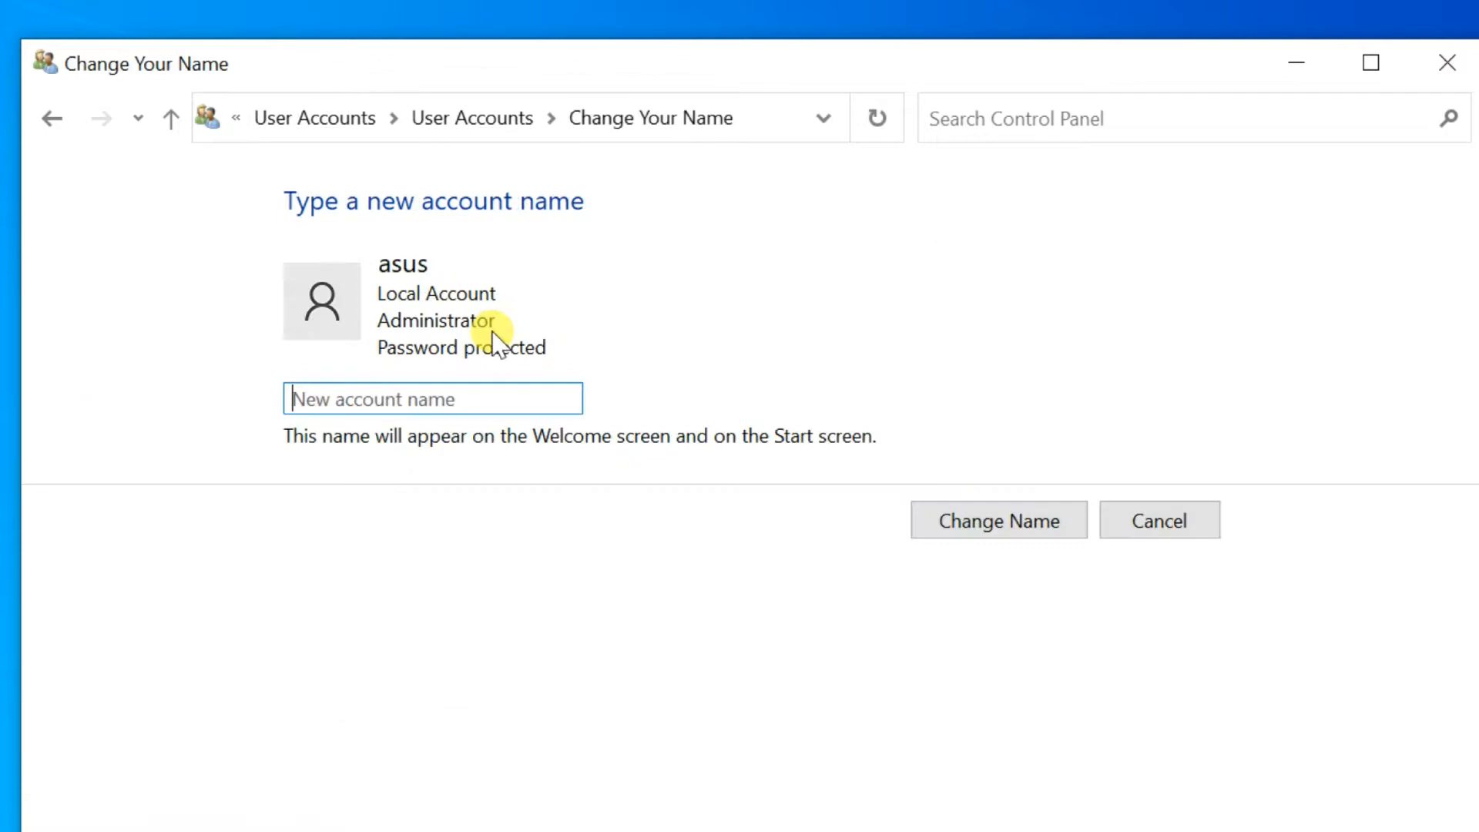
{"action": "mouse_move", "coordinate": [610, 530]}
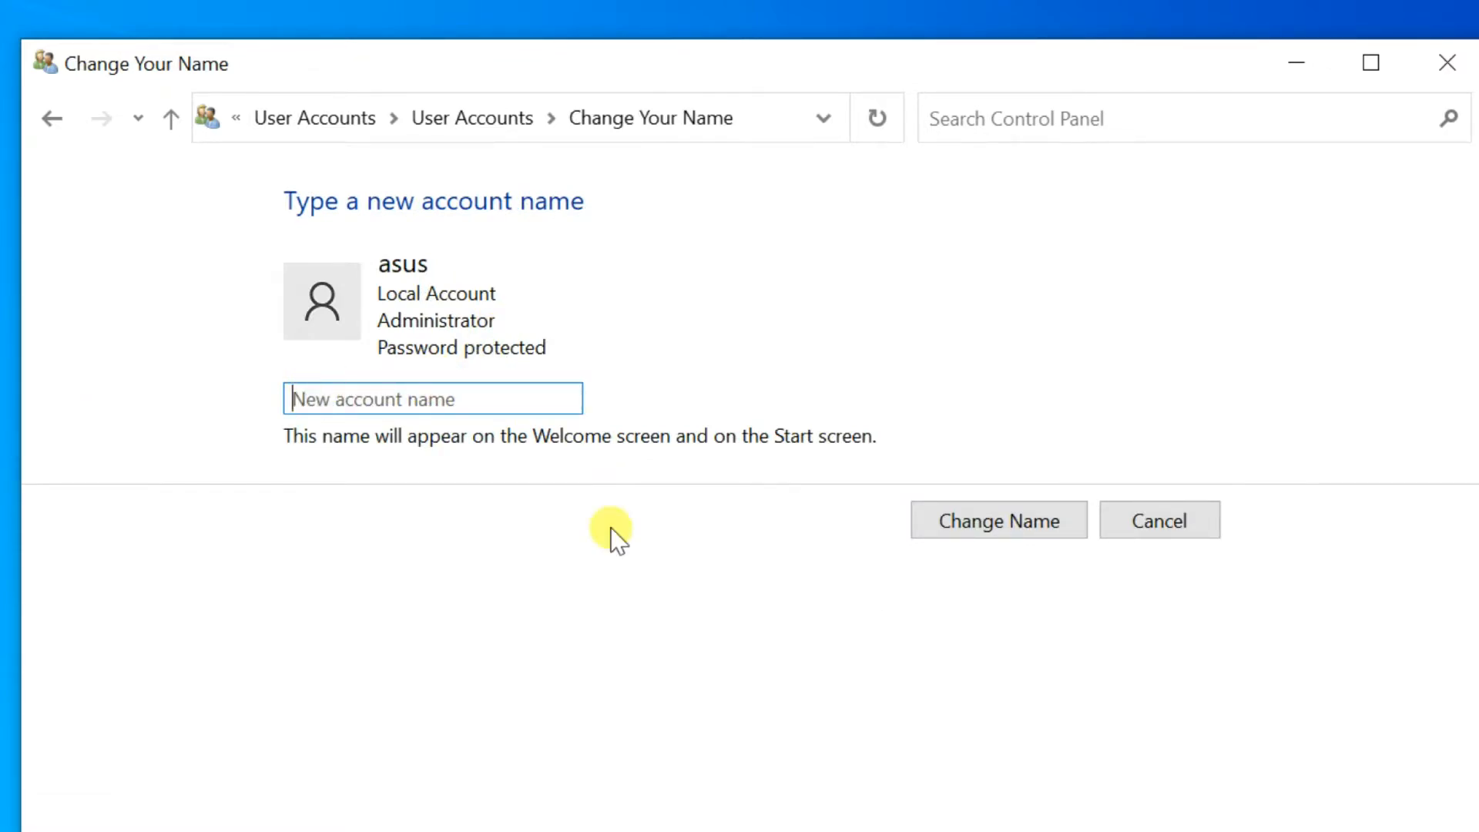
- Rename the account to 'Winplus', confirm with Change Name, and close Control Panel
{"action": "type", "text": "Winplus"}
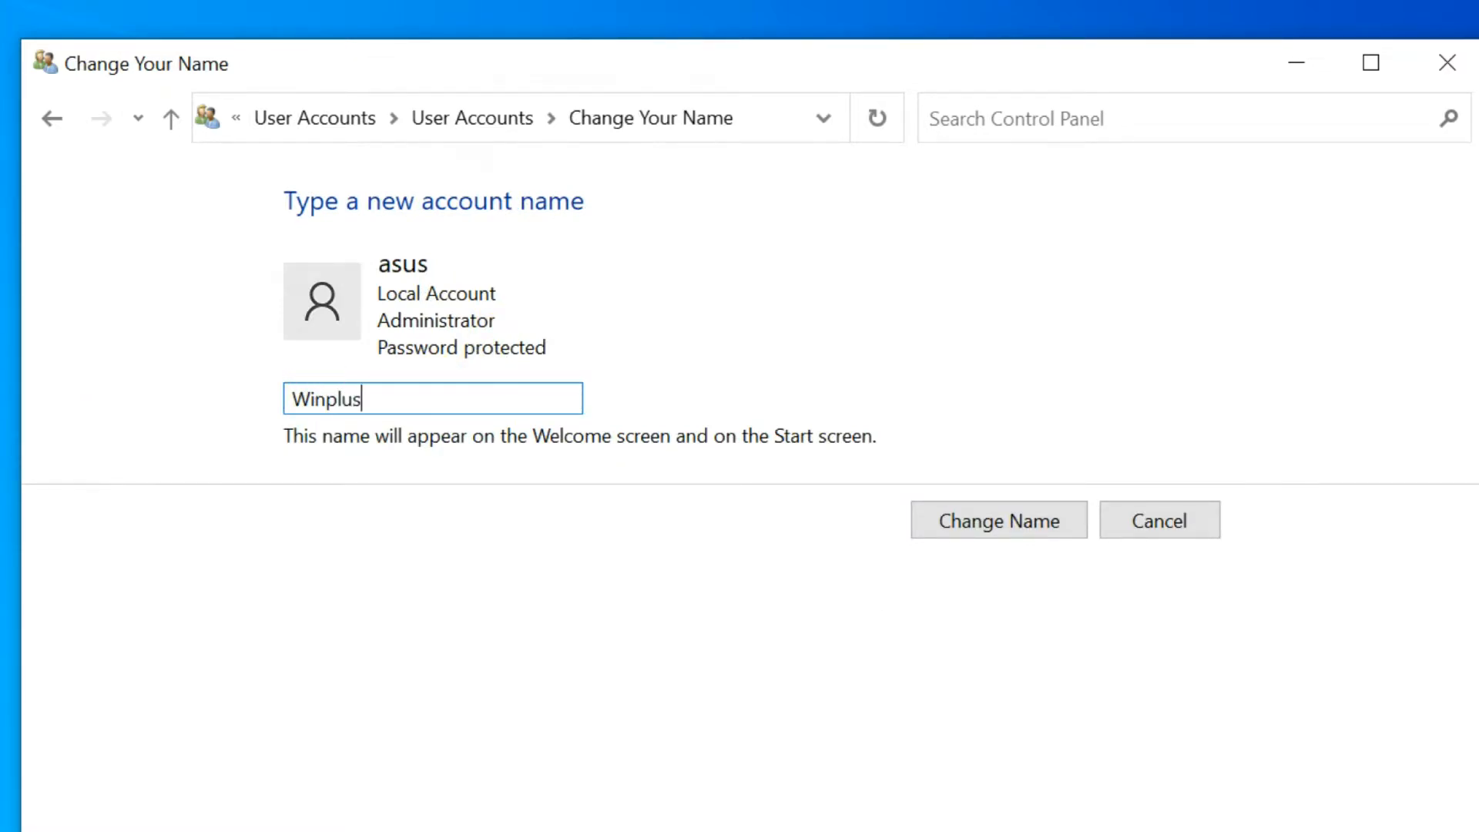
{"action": "mouse_move", "coordinate": [828, 496]}
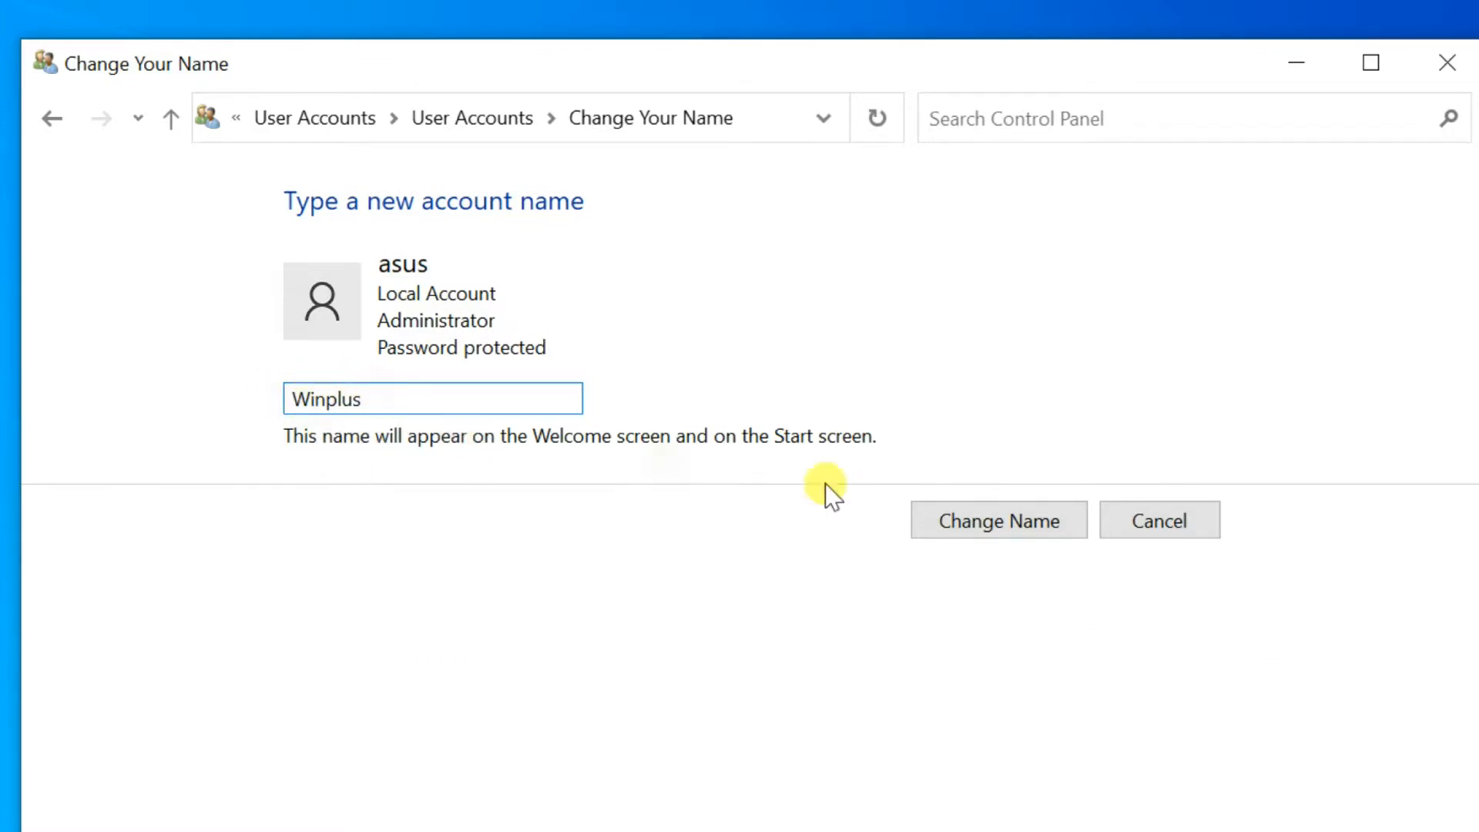
{"action": "left_click", "coordinate": [998, 521]}
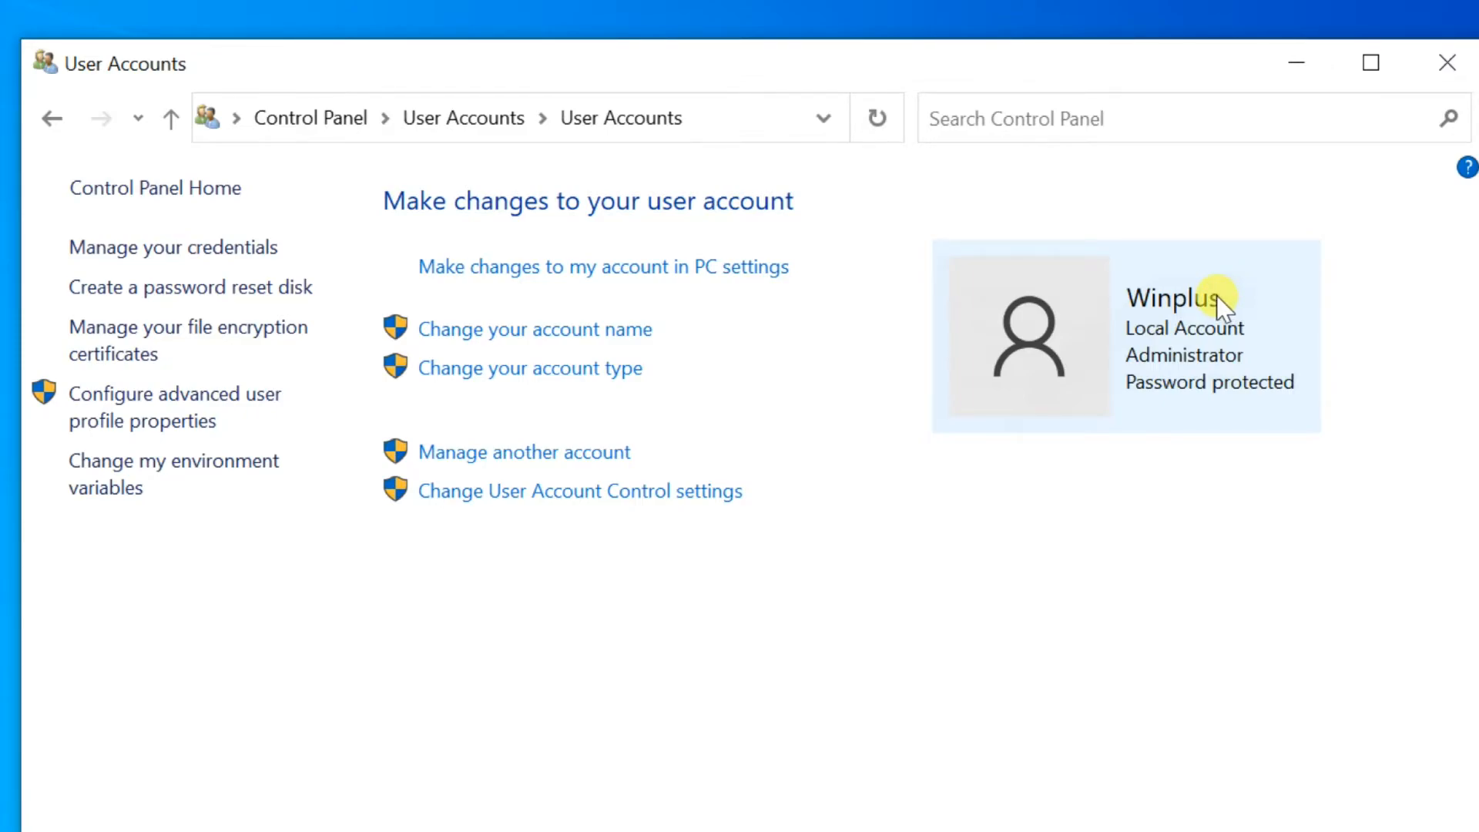
{"action": "left_click", "coordinate": [1442, 62]}
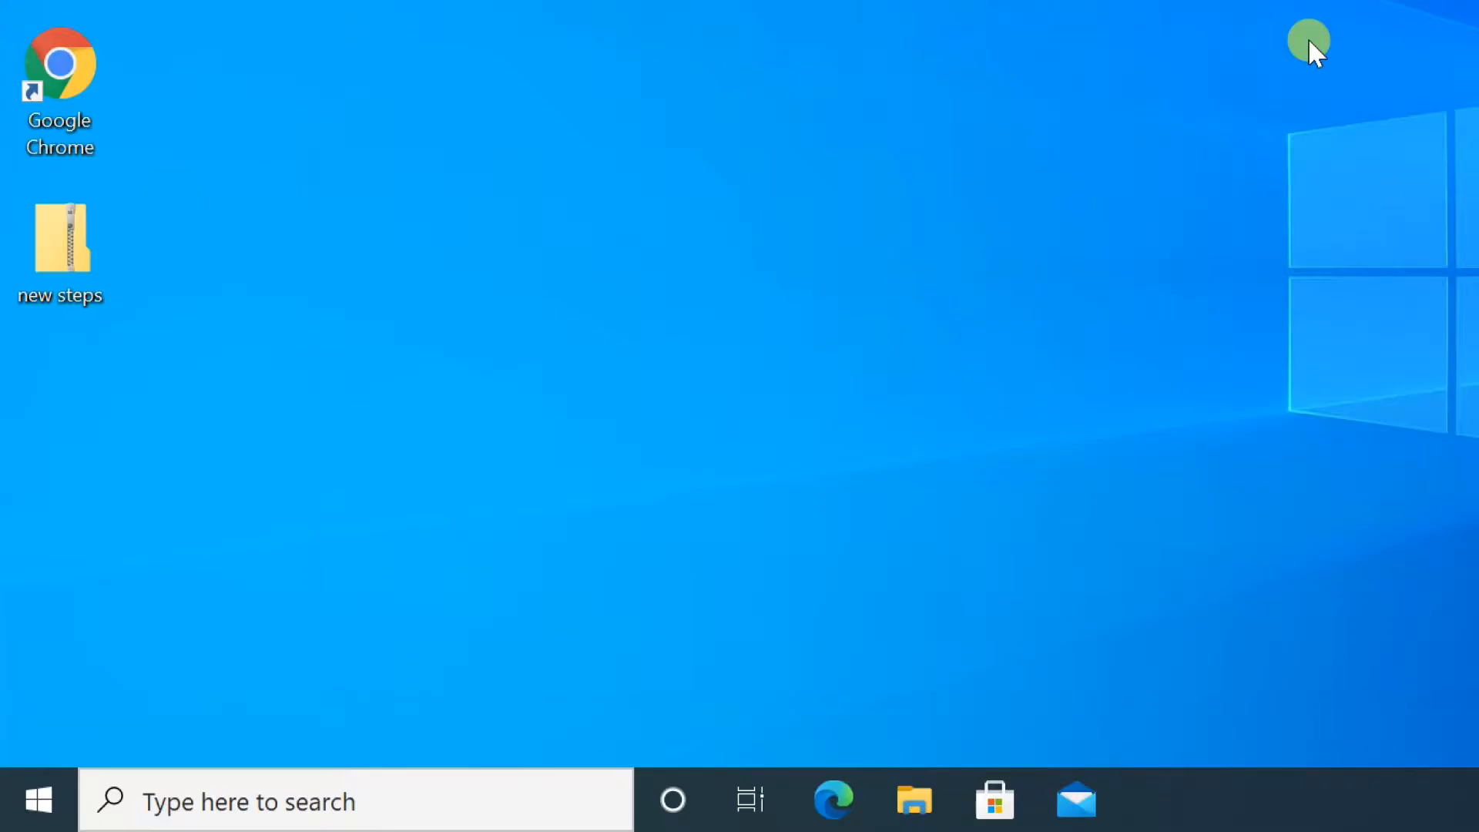
{"action": "mouse_move", "coordinate": [311, 589]}
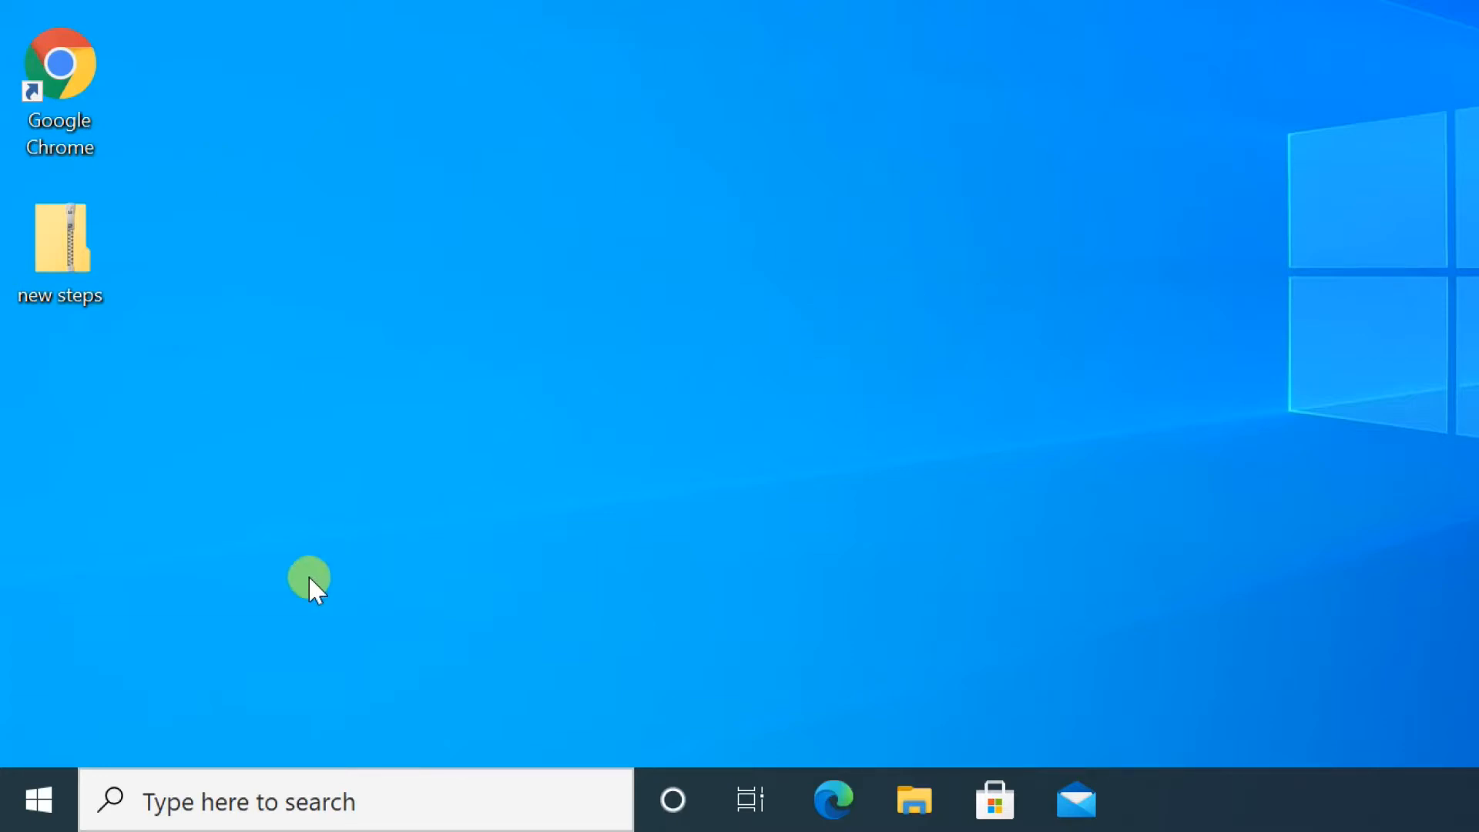
{"action": "mouse_move", "coordinate": [34, 801]}
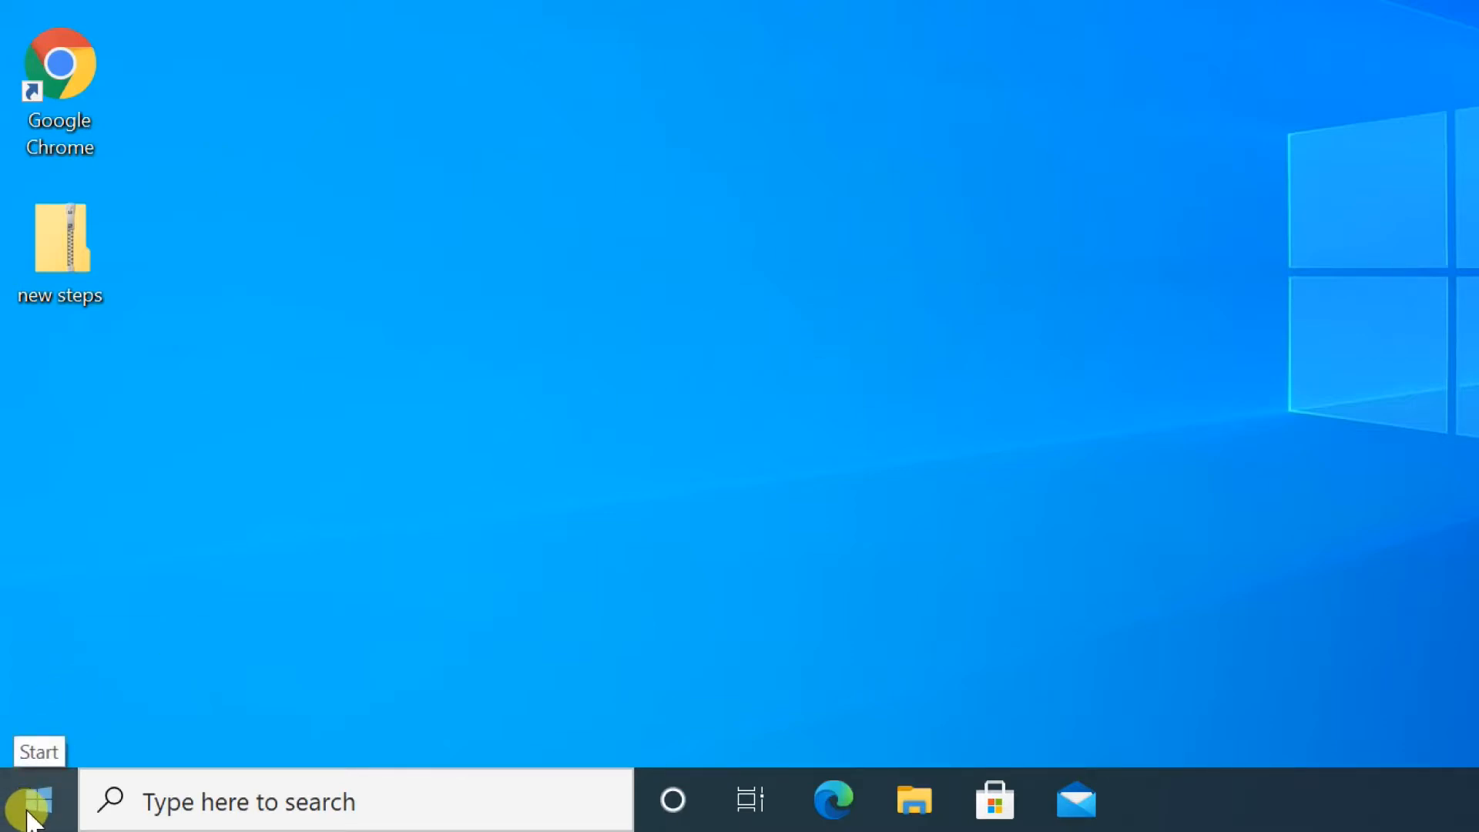
- Launch netplwiz from the Run box via the Start right-click menu
{"action": "right_click", "coordinate": [34, 805]}
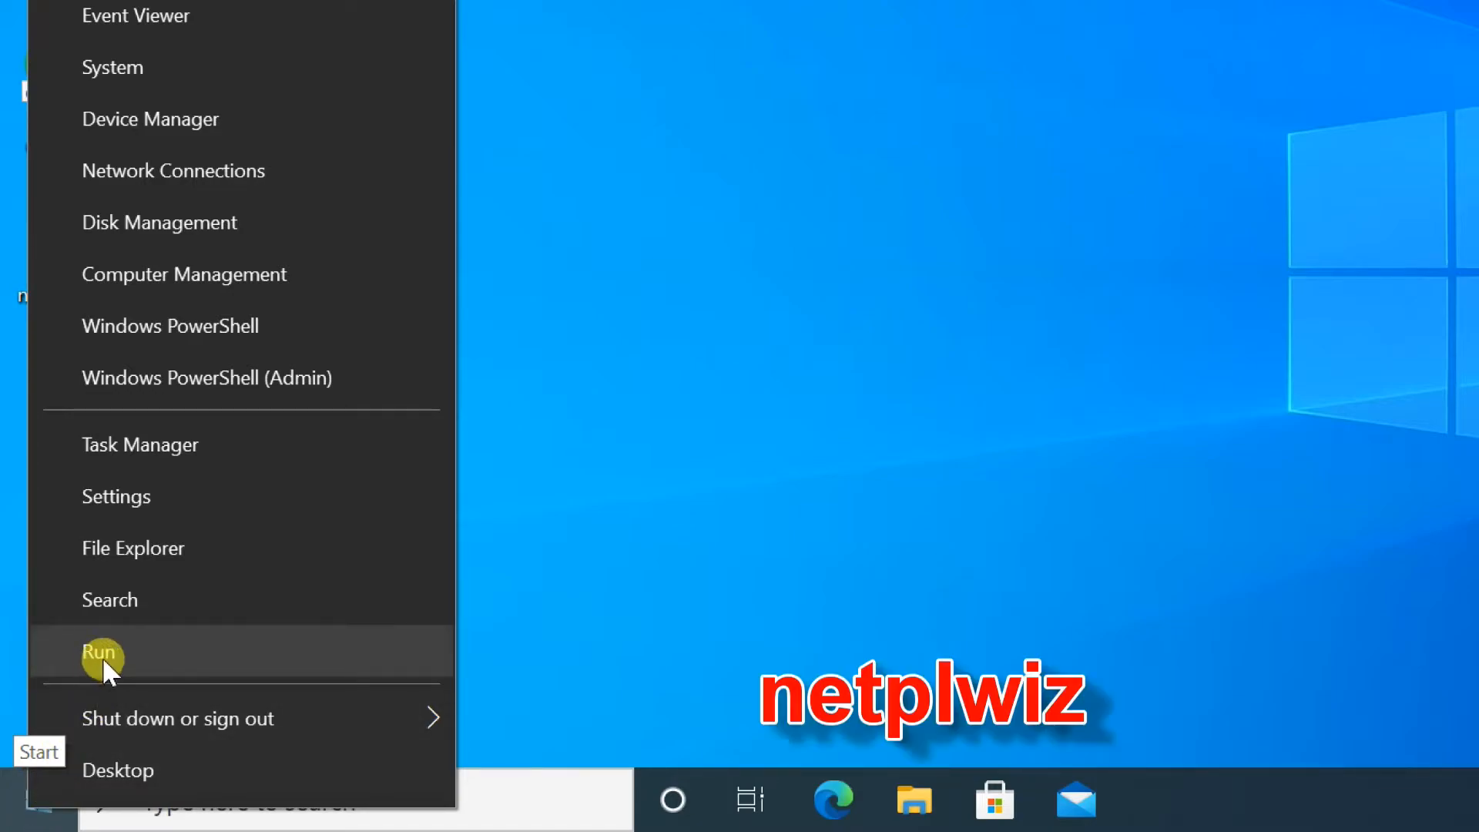
{"action": "left_click", "coordinate": [99, 657]}
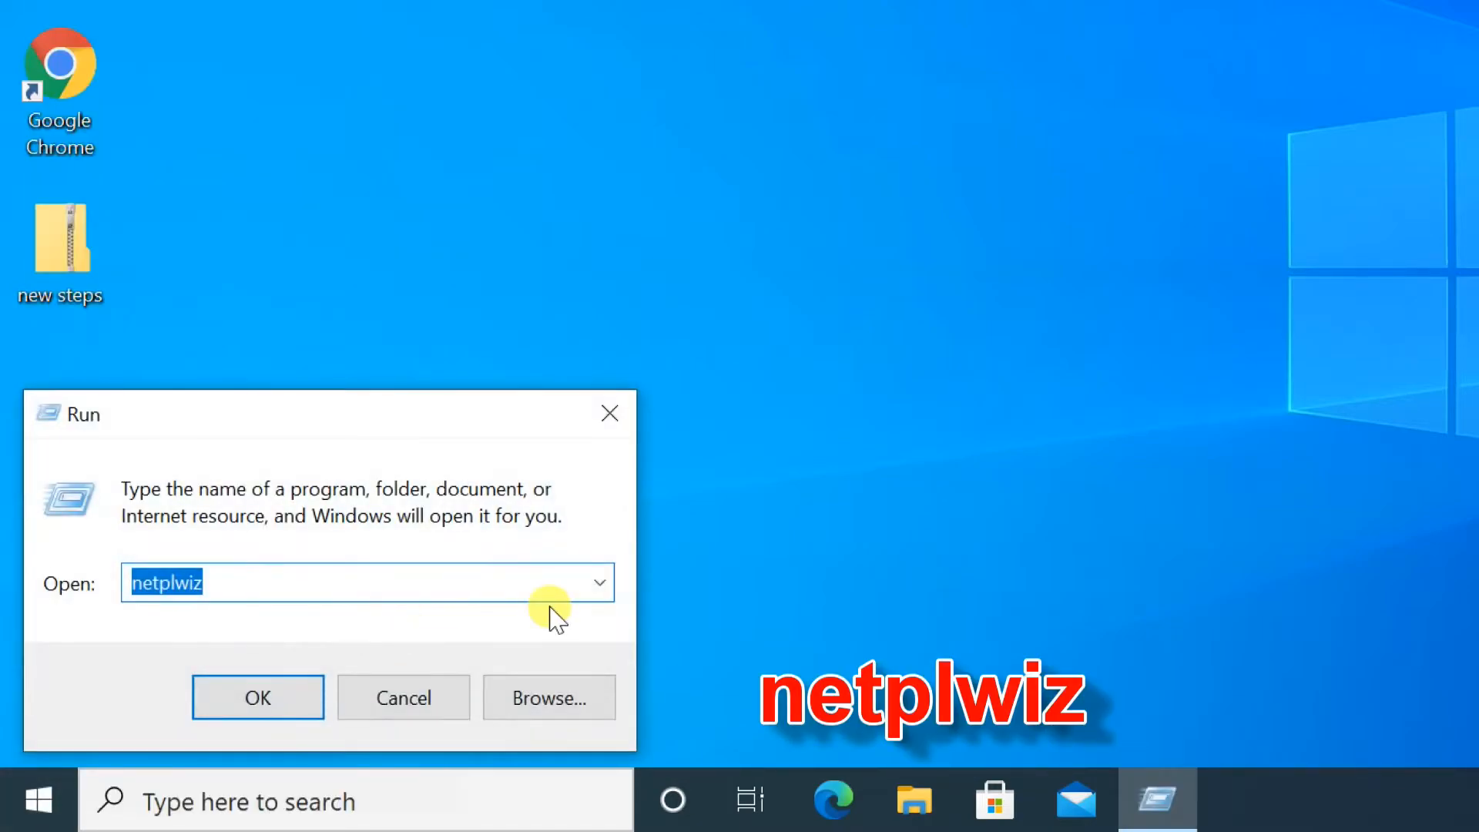
{"action": "mouse_move", "coordinate": [568, 616]}
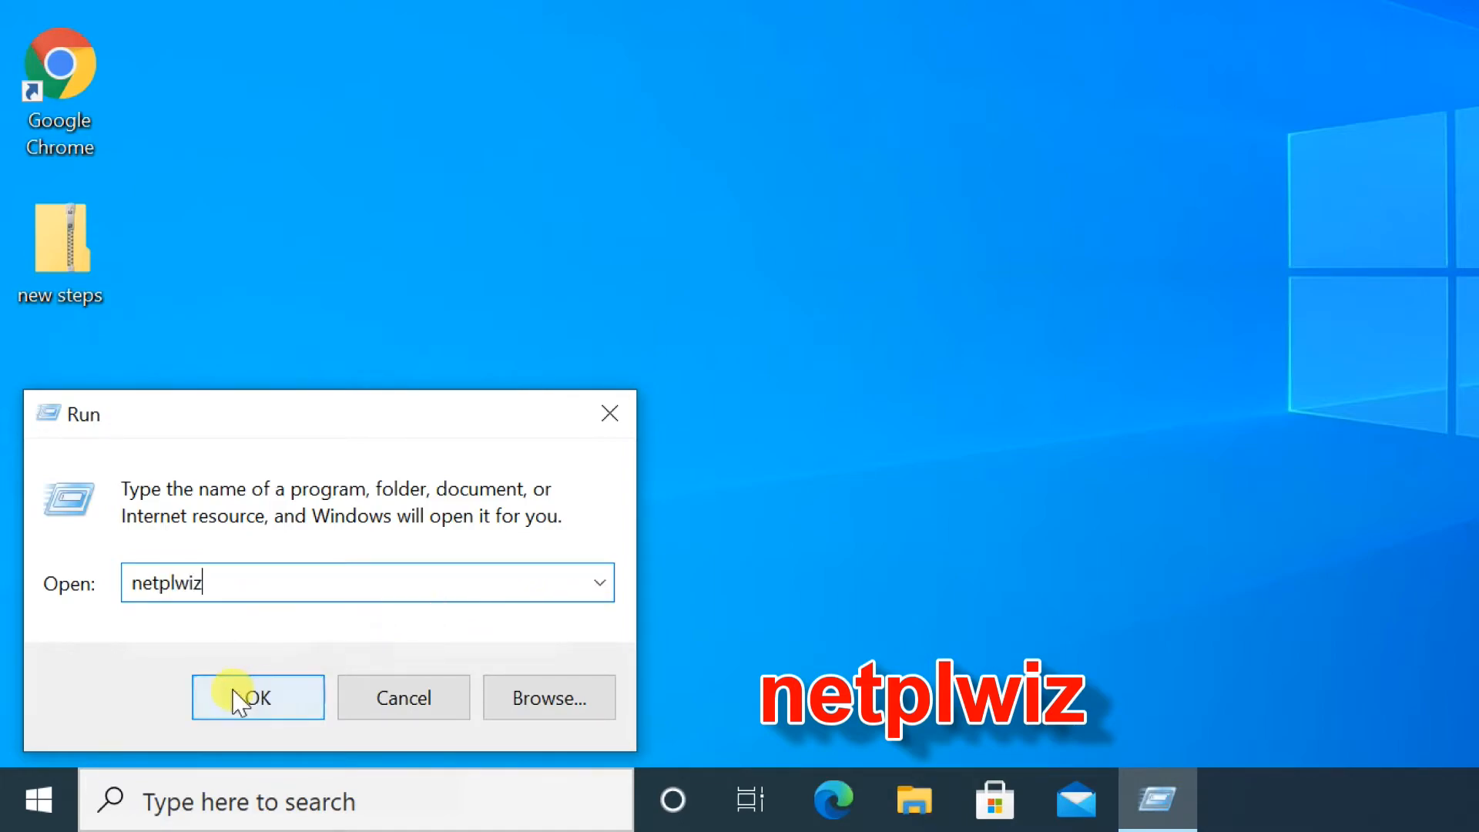
{"action": "left_click", "coordinate": [257, 698]}
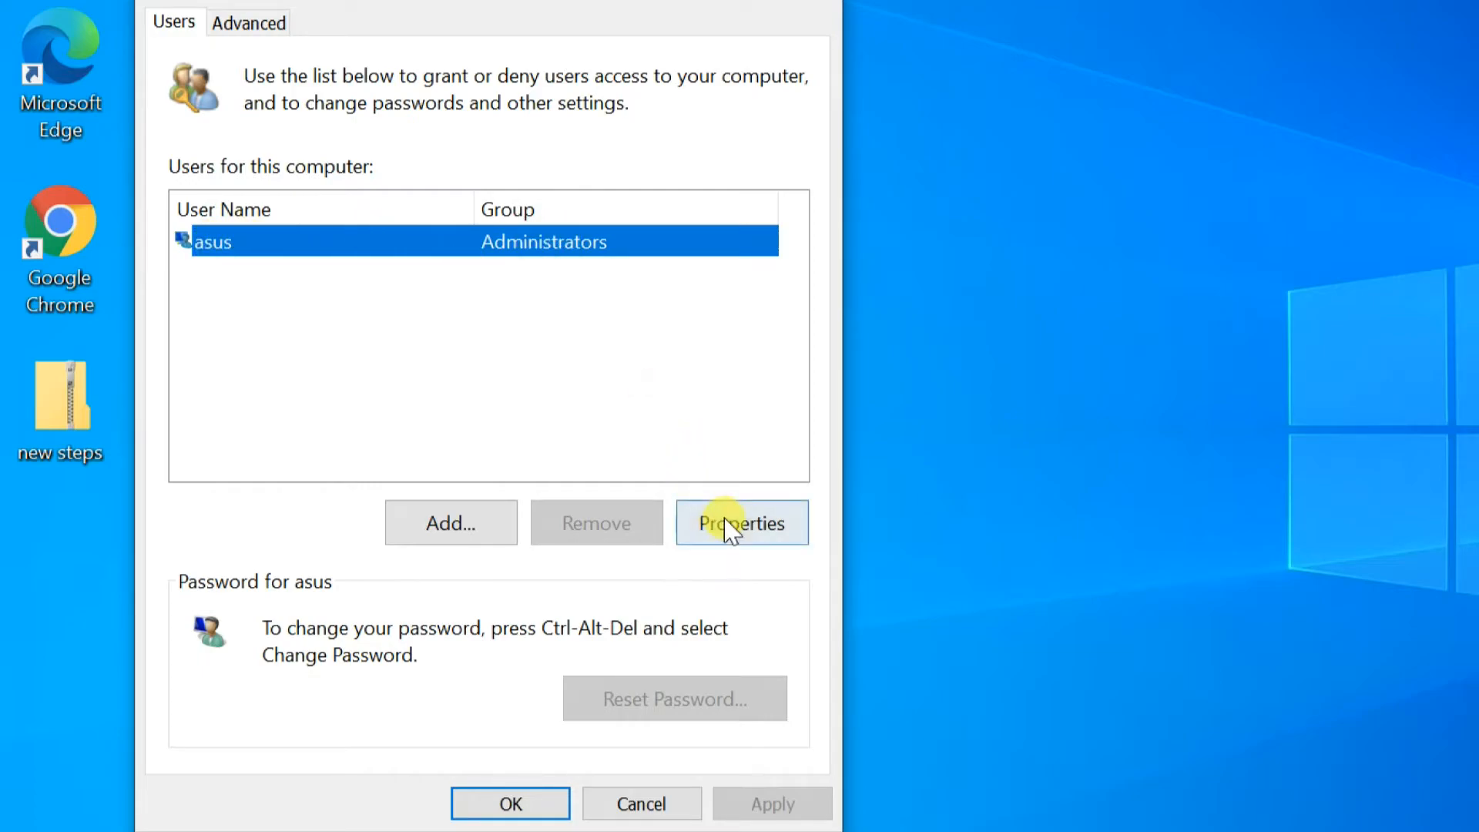
- In the asus Properties dialog, set User name and Full name to 'Winplus'
{"action": "left_click", "coordinate": [741, 524]}
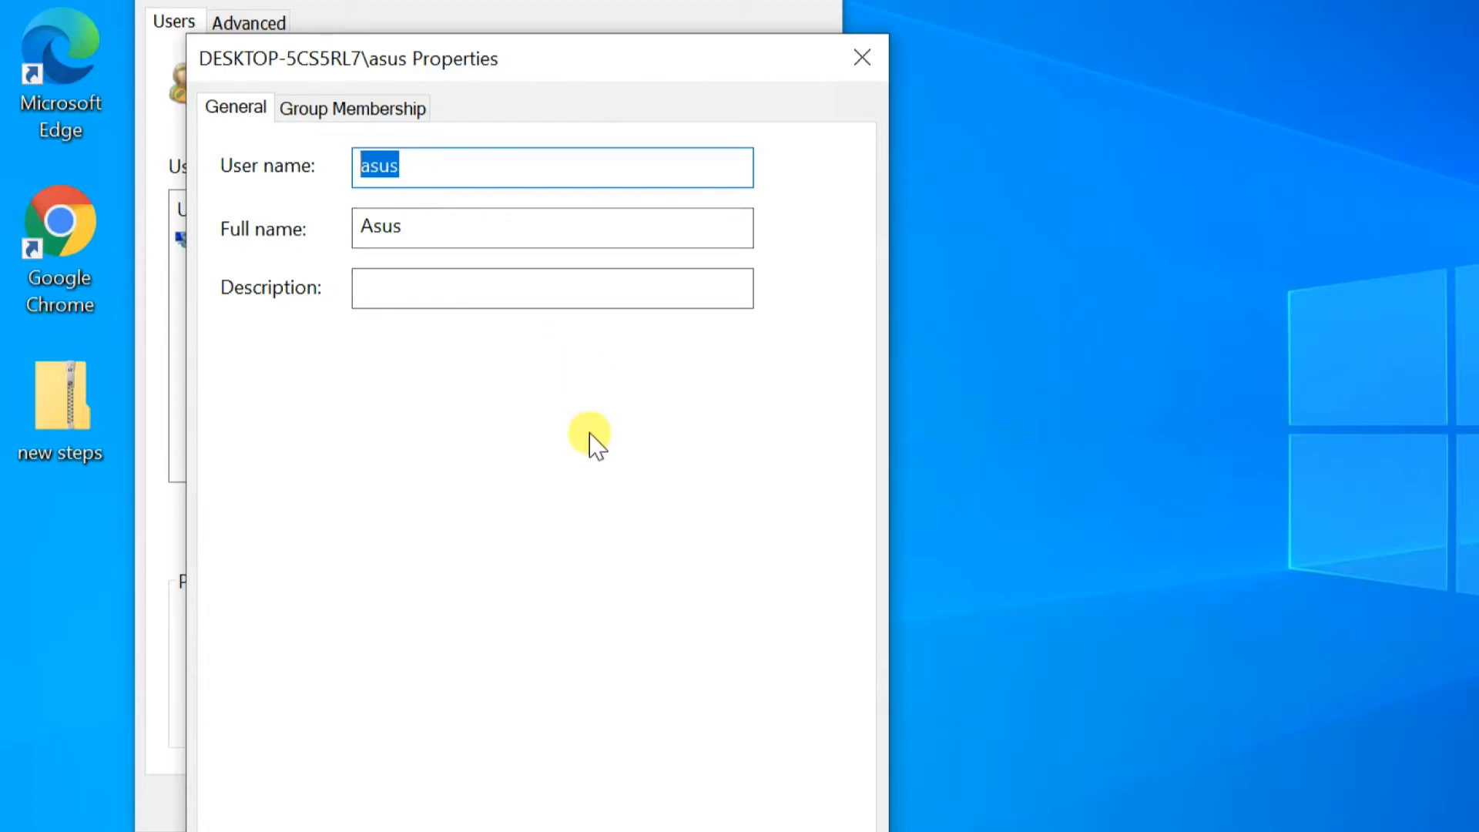
{"action": "type", "text": "Win"}
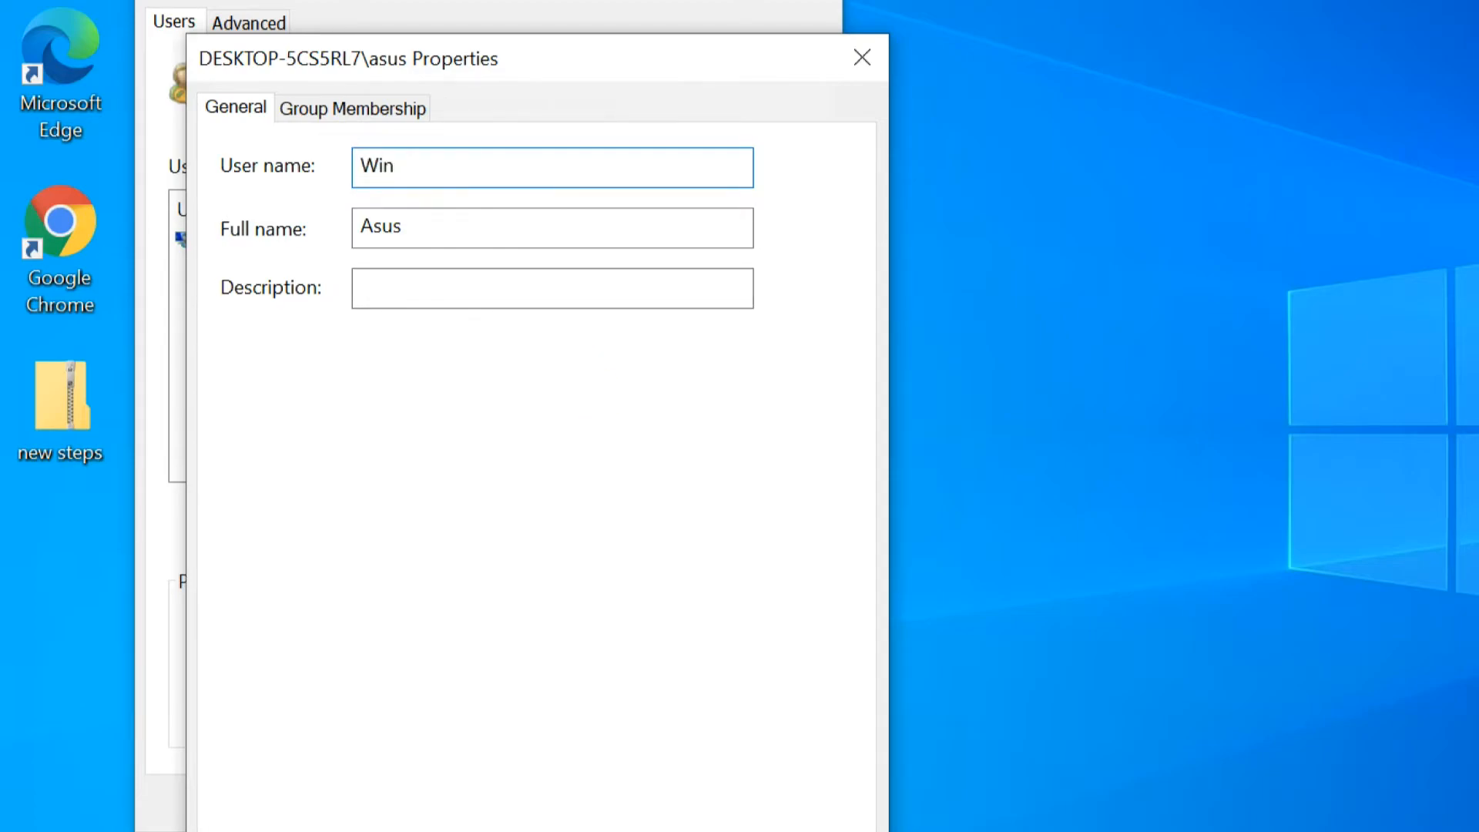
{"action": "type", "text": "plus"}
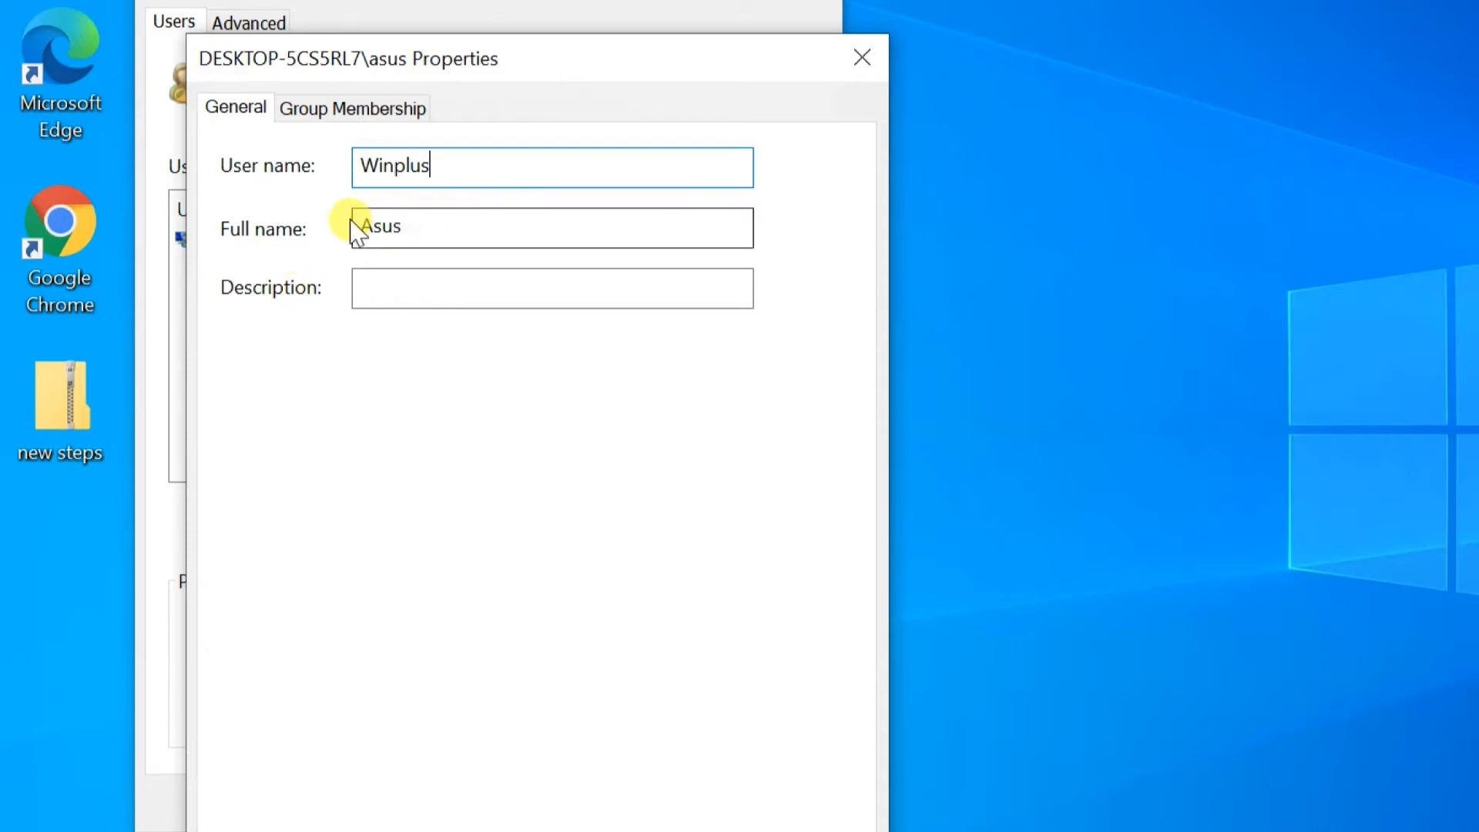
{"action": "left_click", "coordinate": [418, 225]}
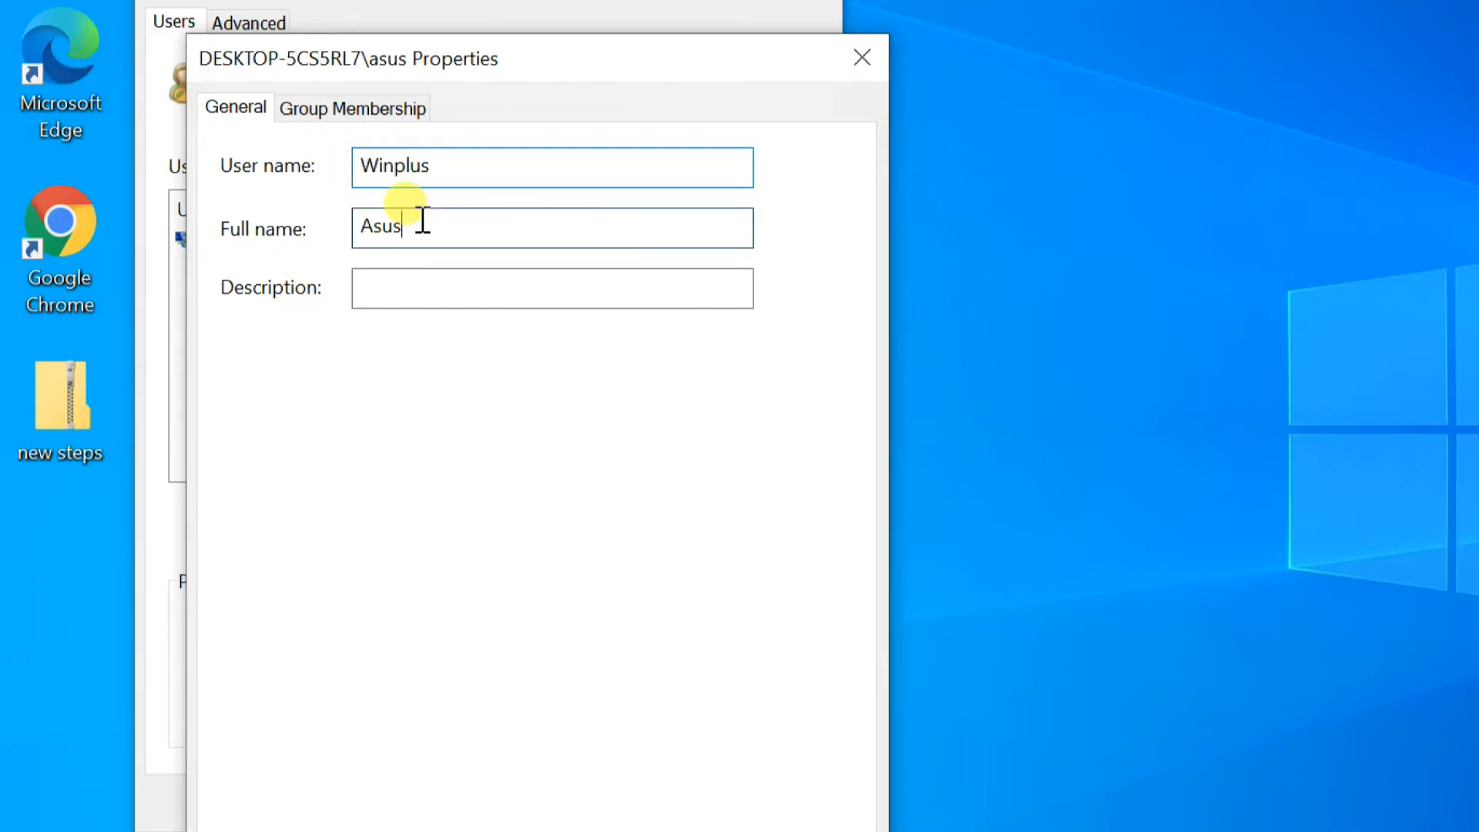
{"action": "type", "text": "Winp"}
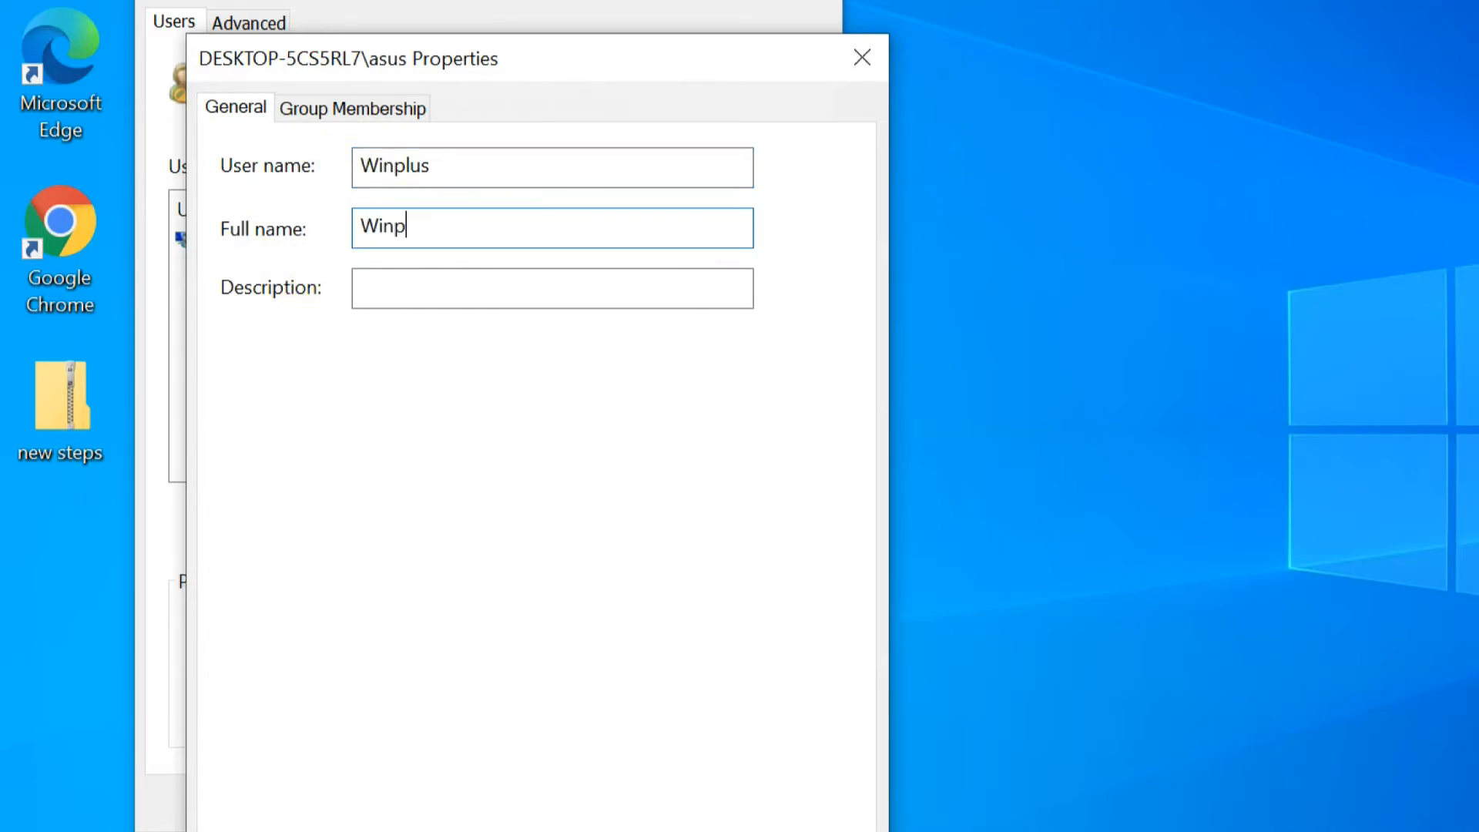
{"action": "type", "text": "lus"}
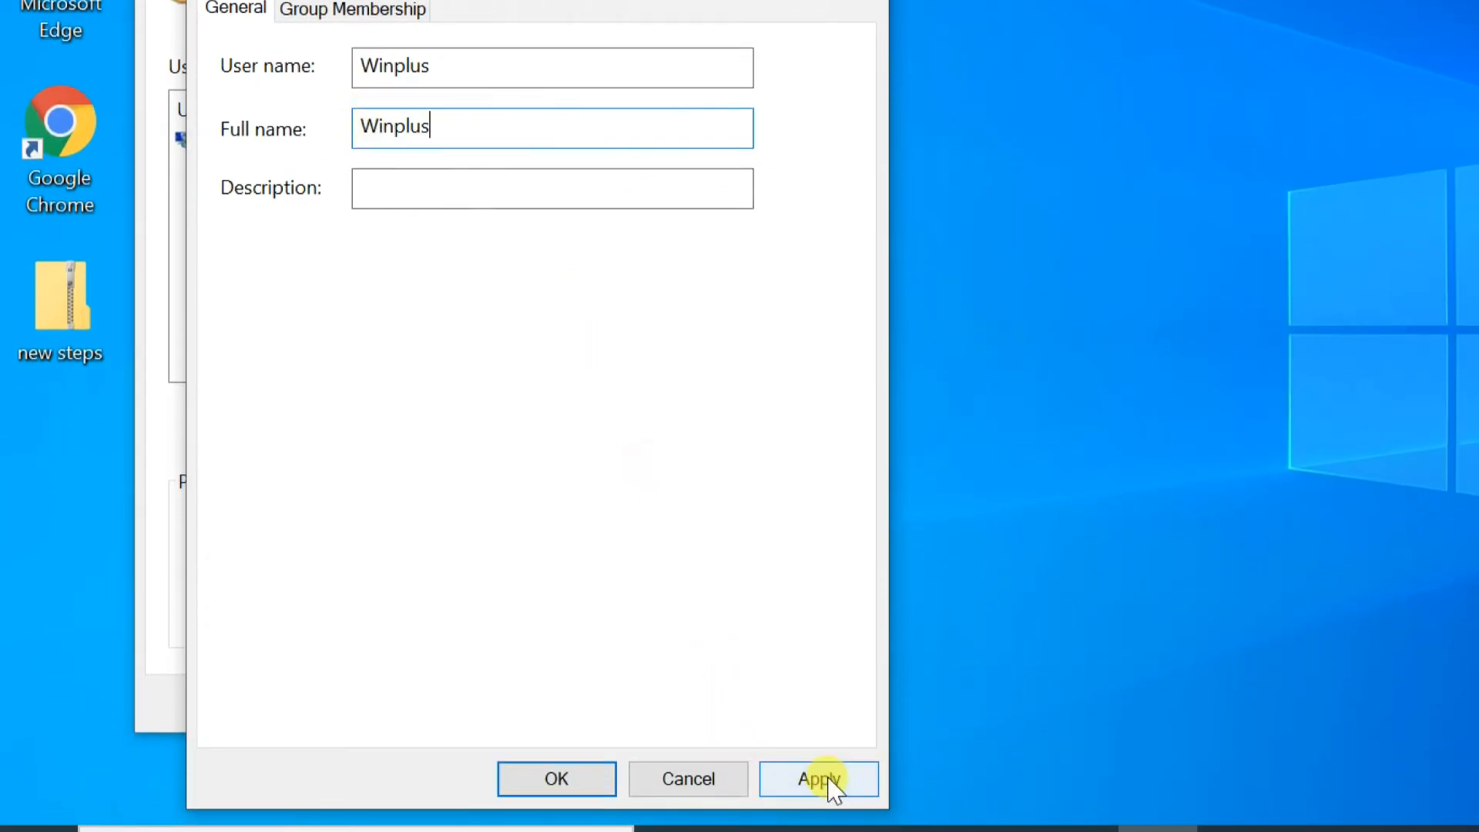
- Apply the new names, close netplwiz, and check the signed-in account name
{"action": "left_click", "coordinate": [814, 779]}
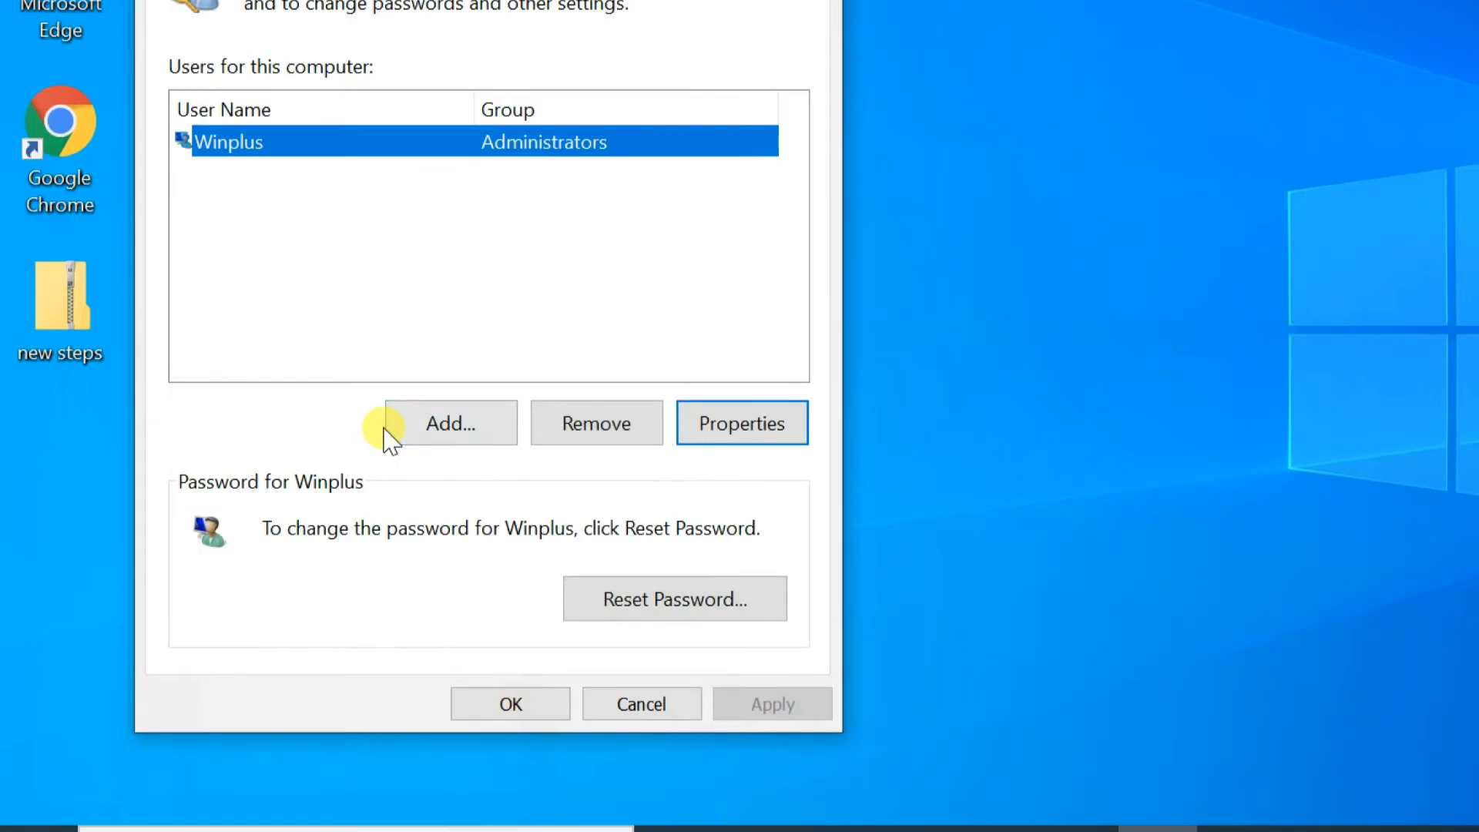
{"action": "left_click", "coordinate": [510, 702]}
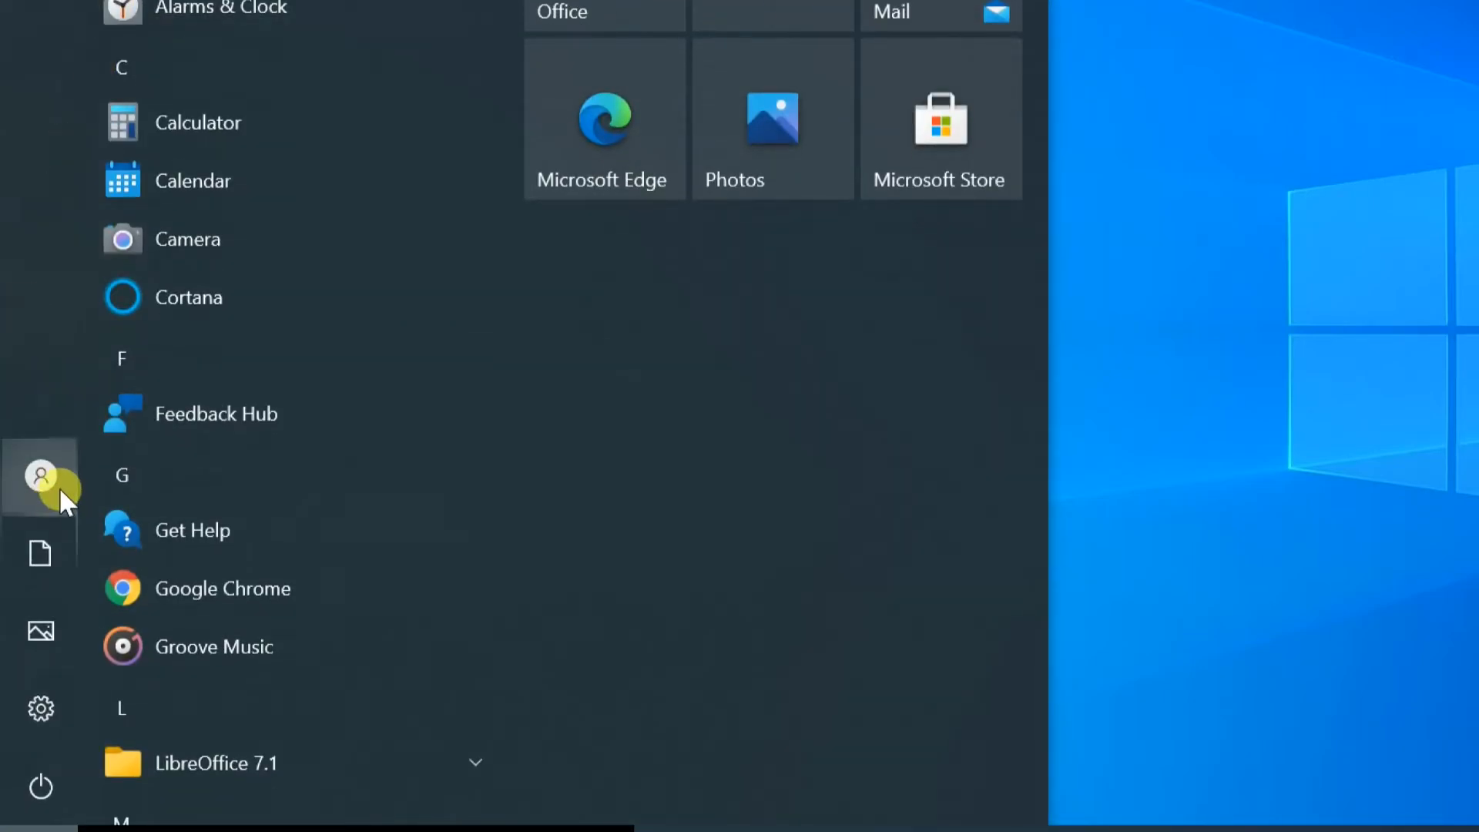
{"action": "left_click", "coordinate": [40, 484]}
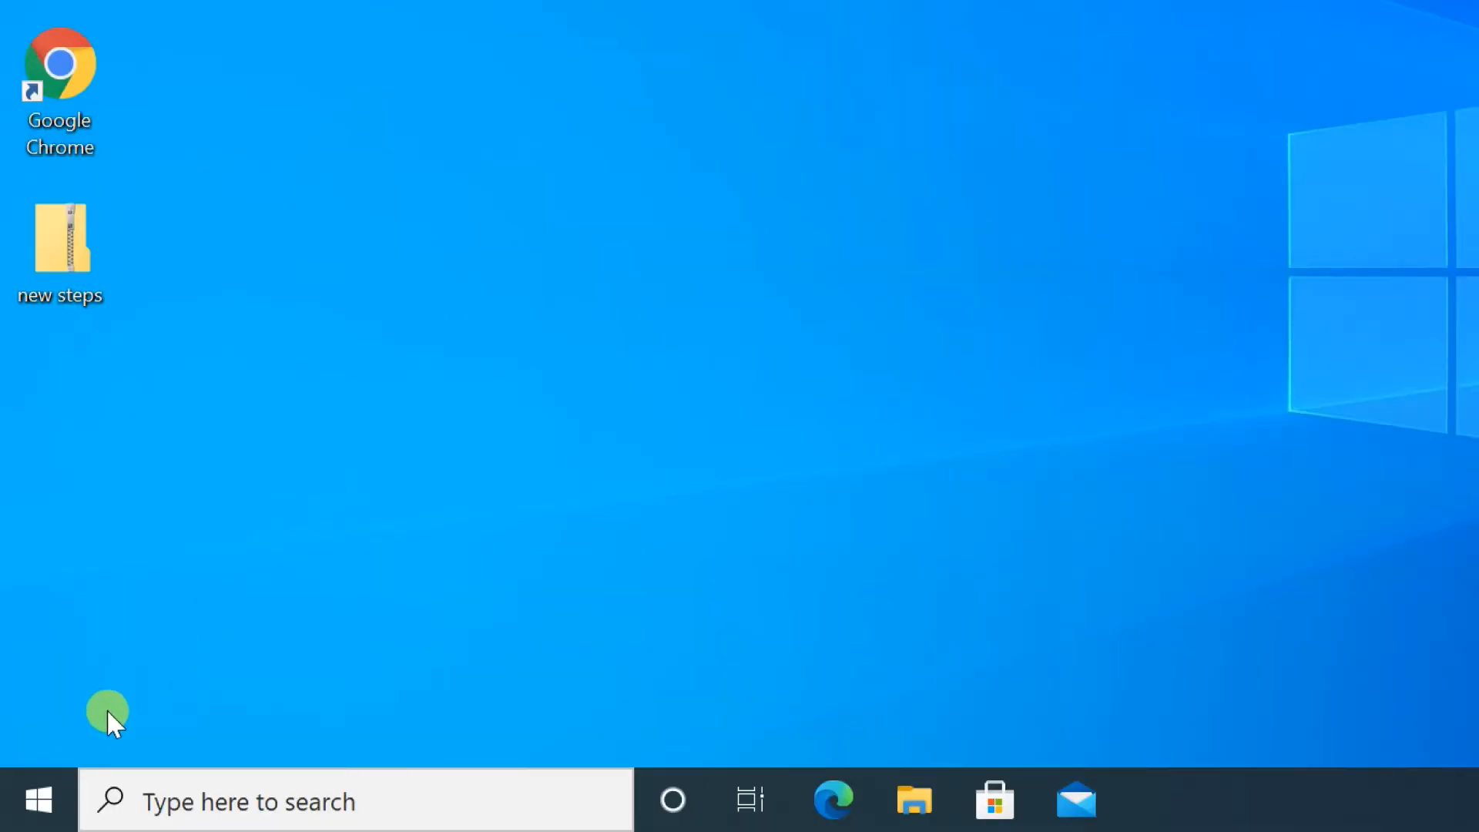
- In Computer Management's Local Users list, select the Asus account and bring up its actions
{"action": "right_click", "coordinate": [38, 806]}
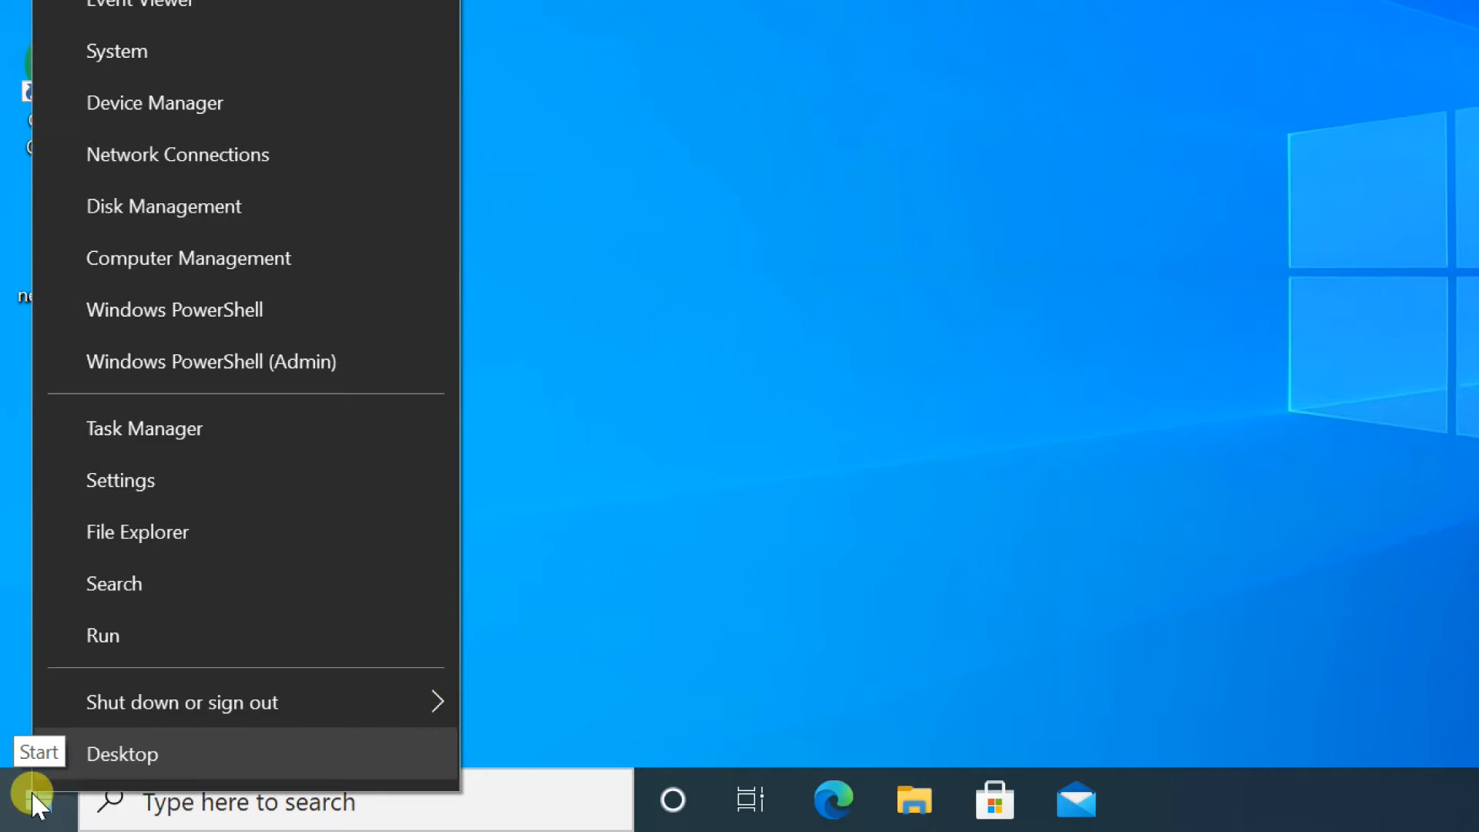
{"action": "mouse_move", "coordinate": [162, 259]}
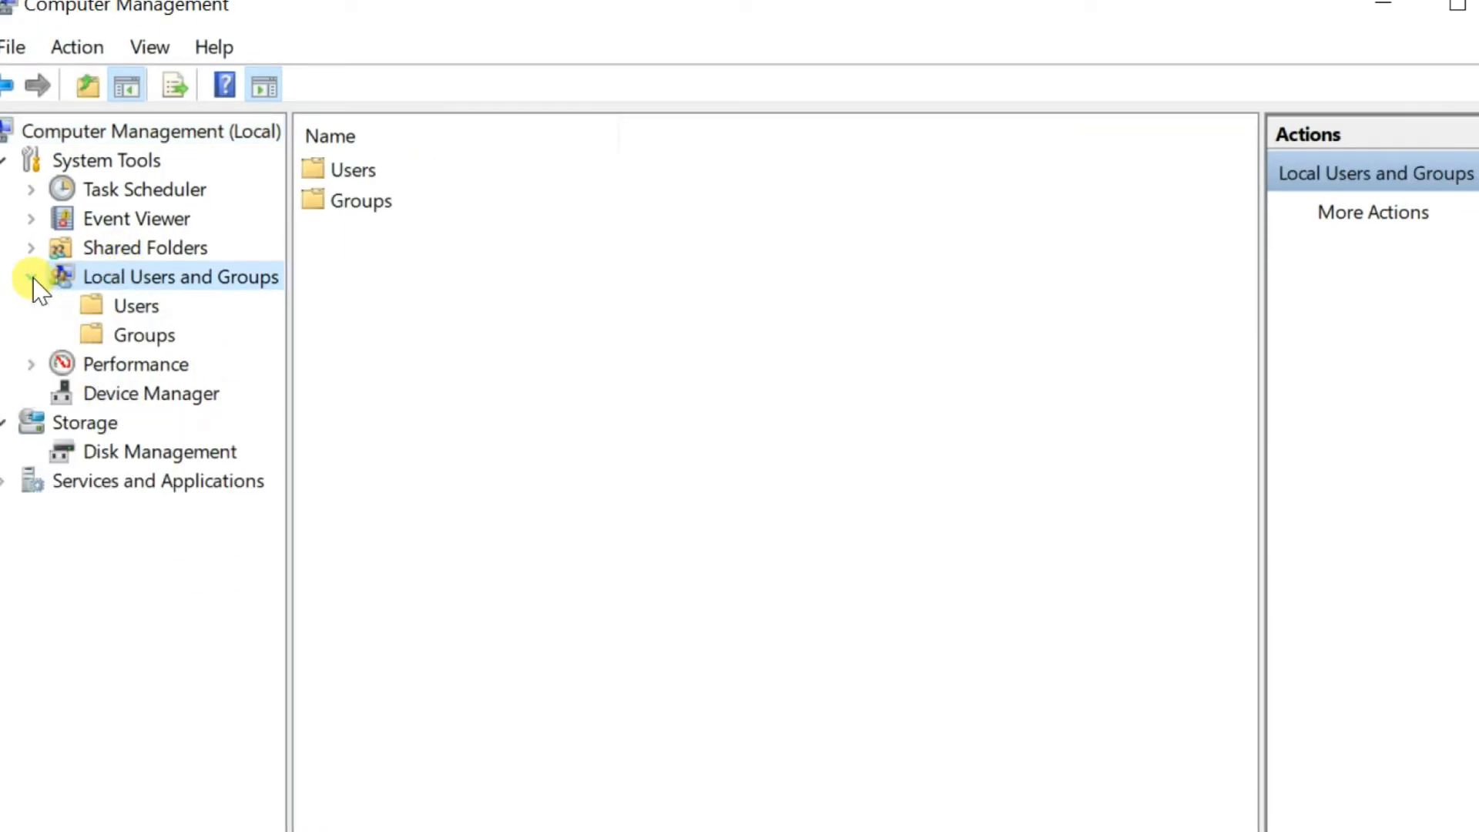
{"action": "left_click", "coordinate": [135, 305]}
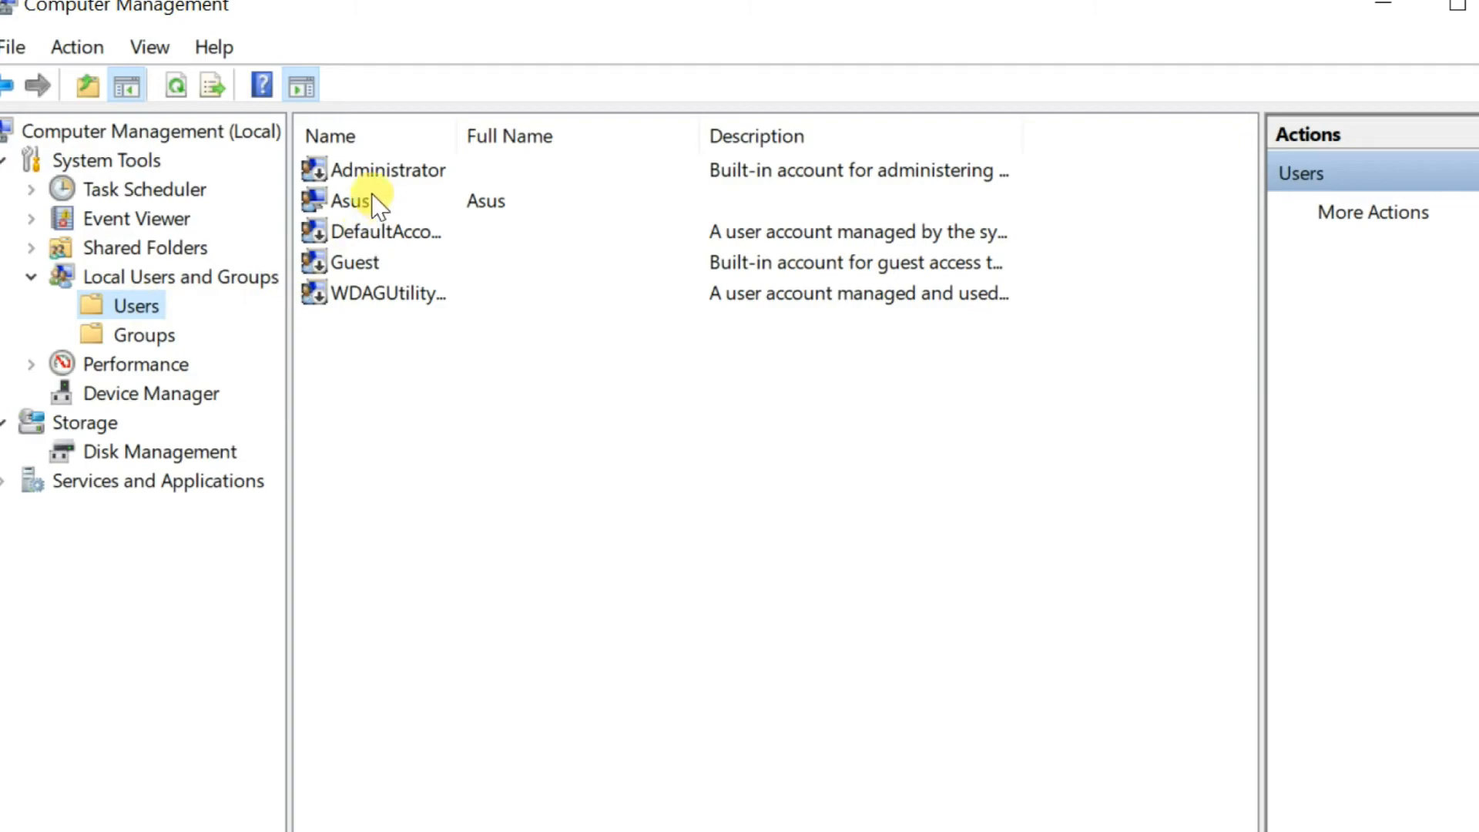
{"action": "left_click", "coordinate": [349, 200]}
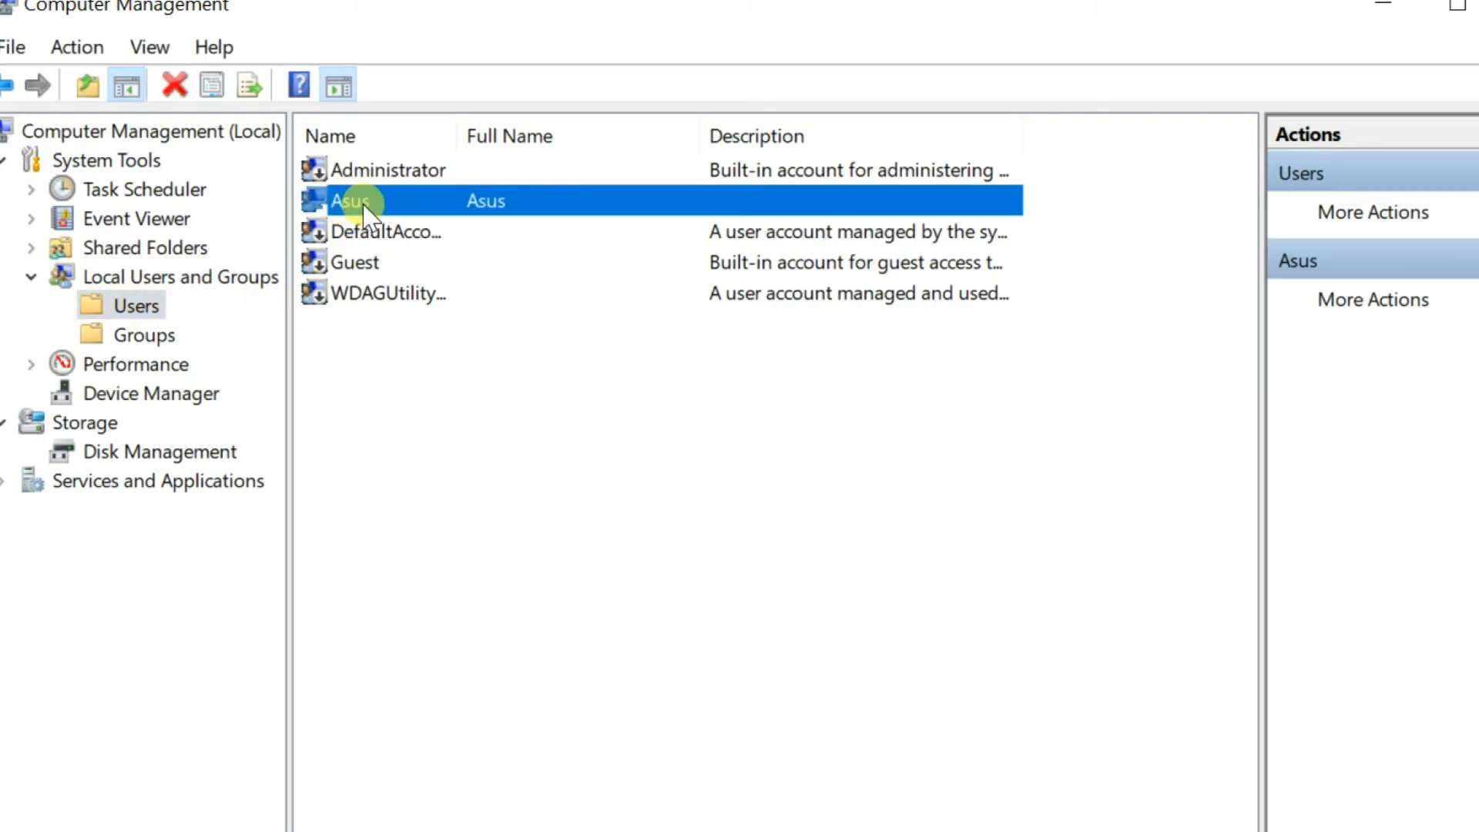
{"action": "right_click", "coordinate": [353, 203]}
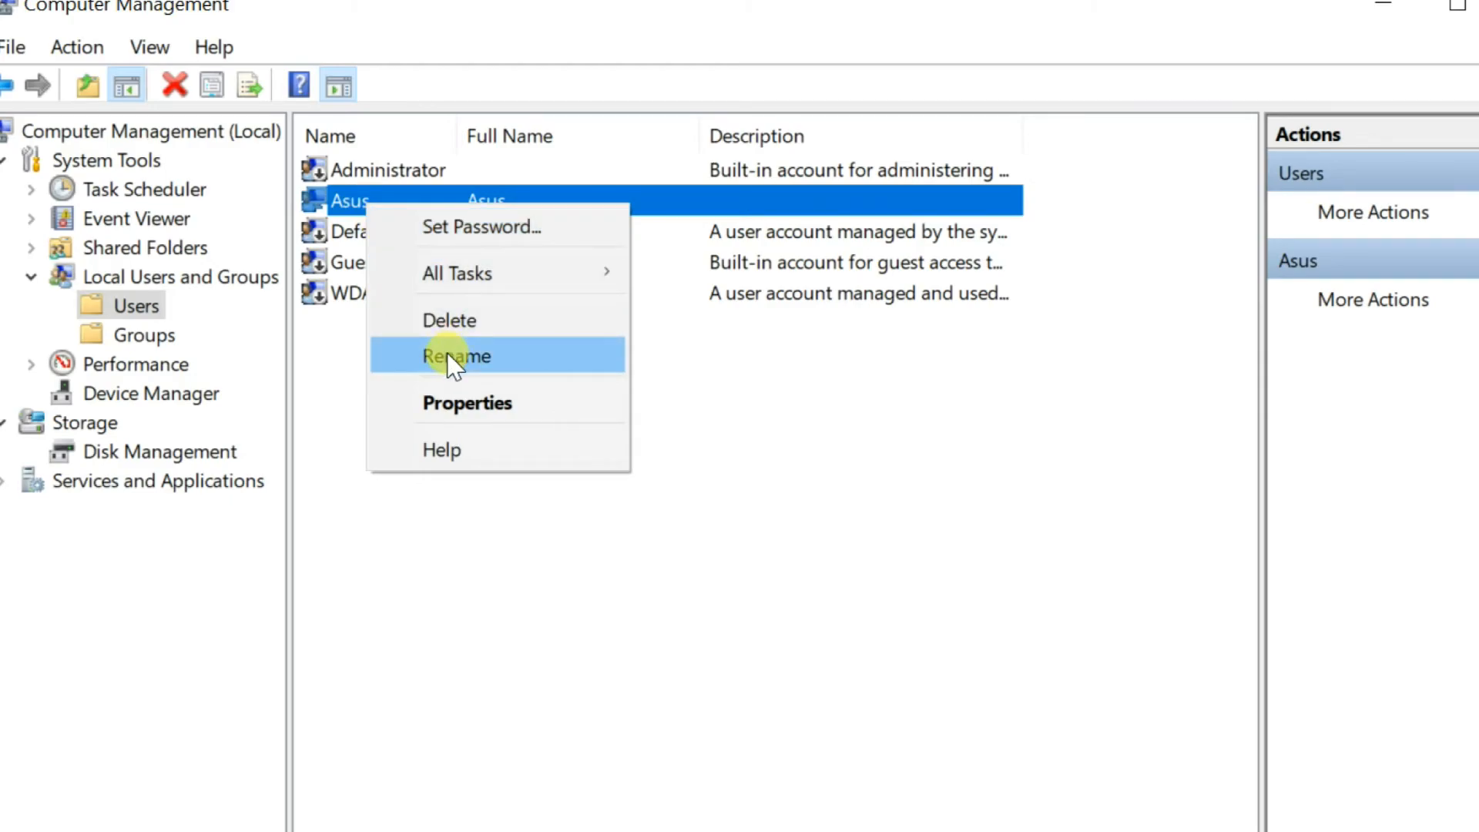
- Rename the Asus local user to 'Winplus'
{"action": "left_click", "coordinate": [456, 356]}
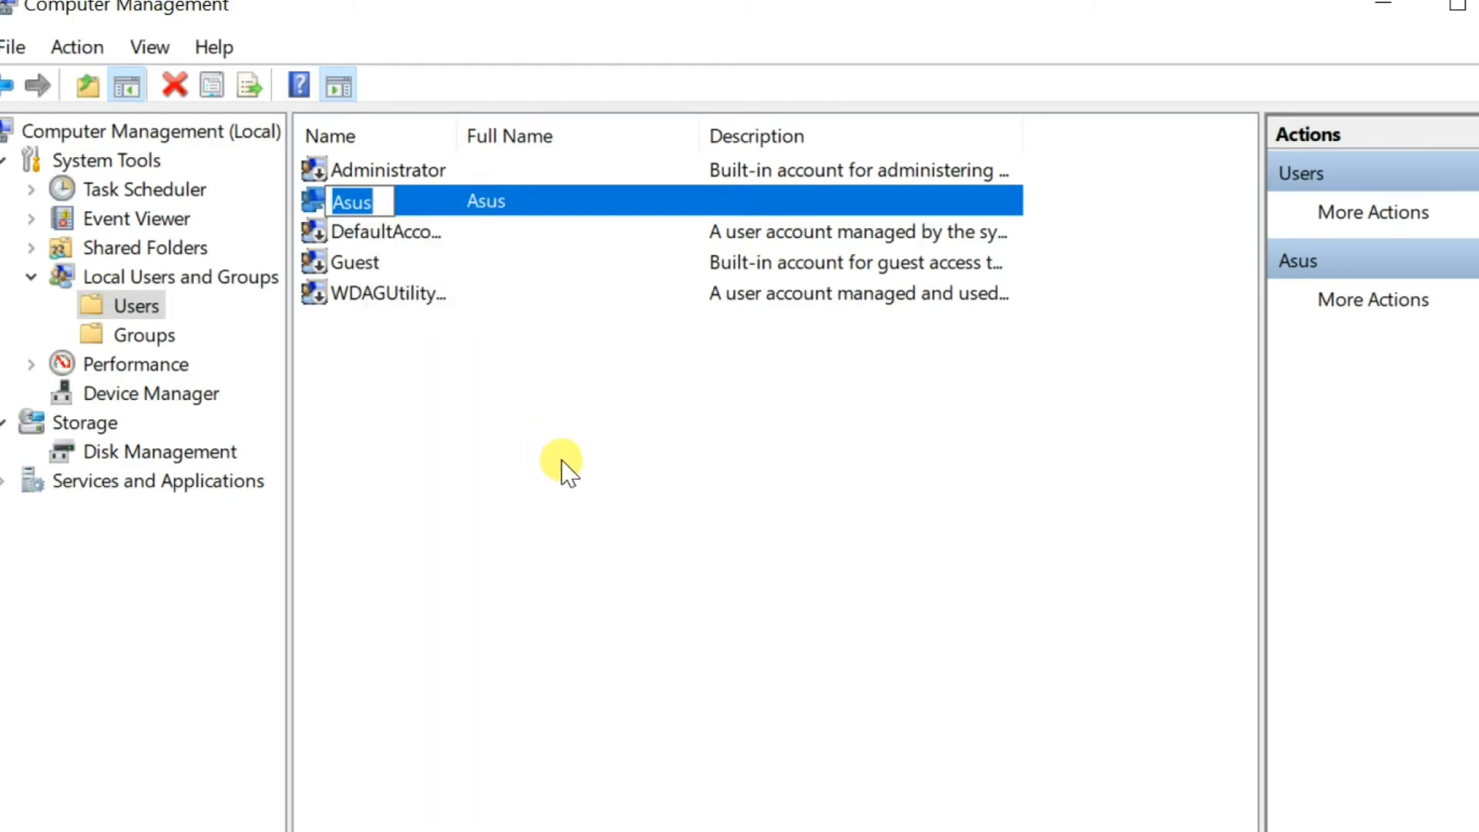
{"action": "type", "text": "Winp"}
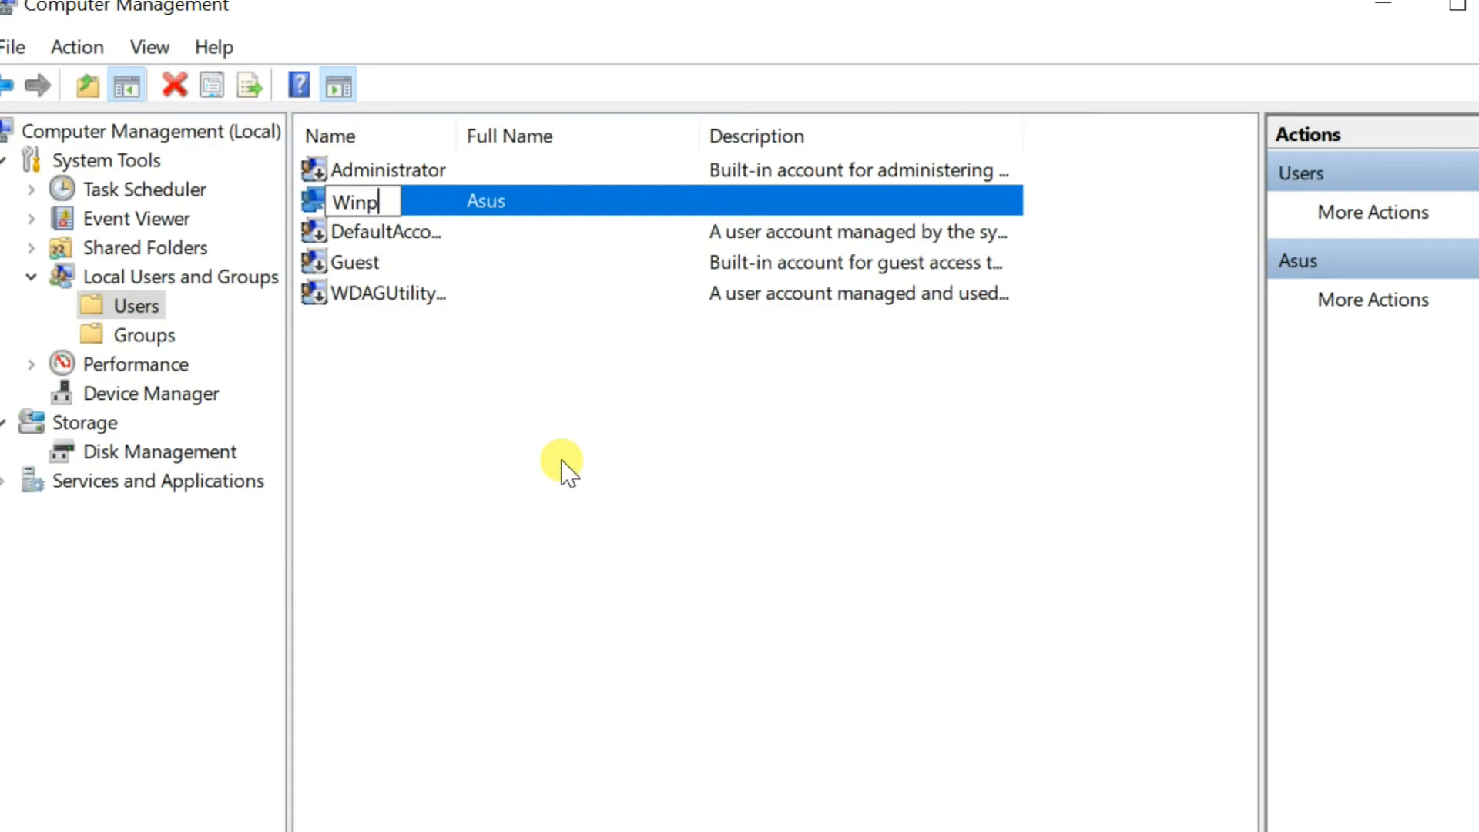
{"action": "type", "text": "lus"}
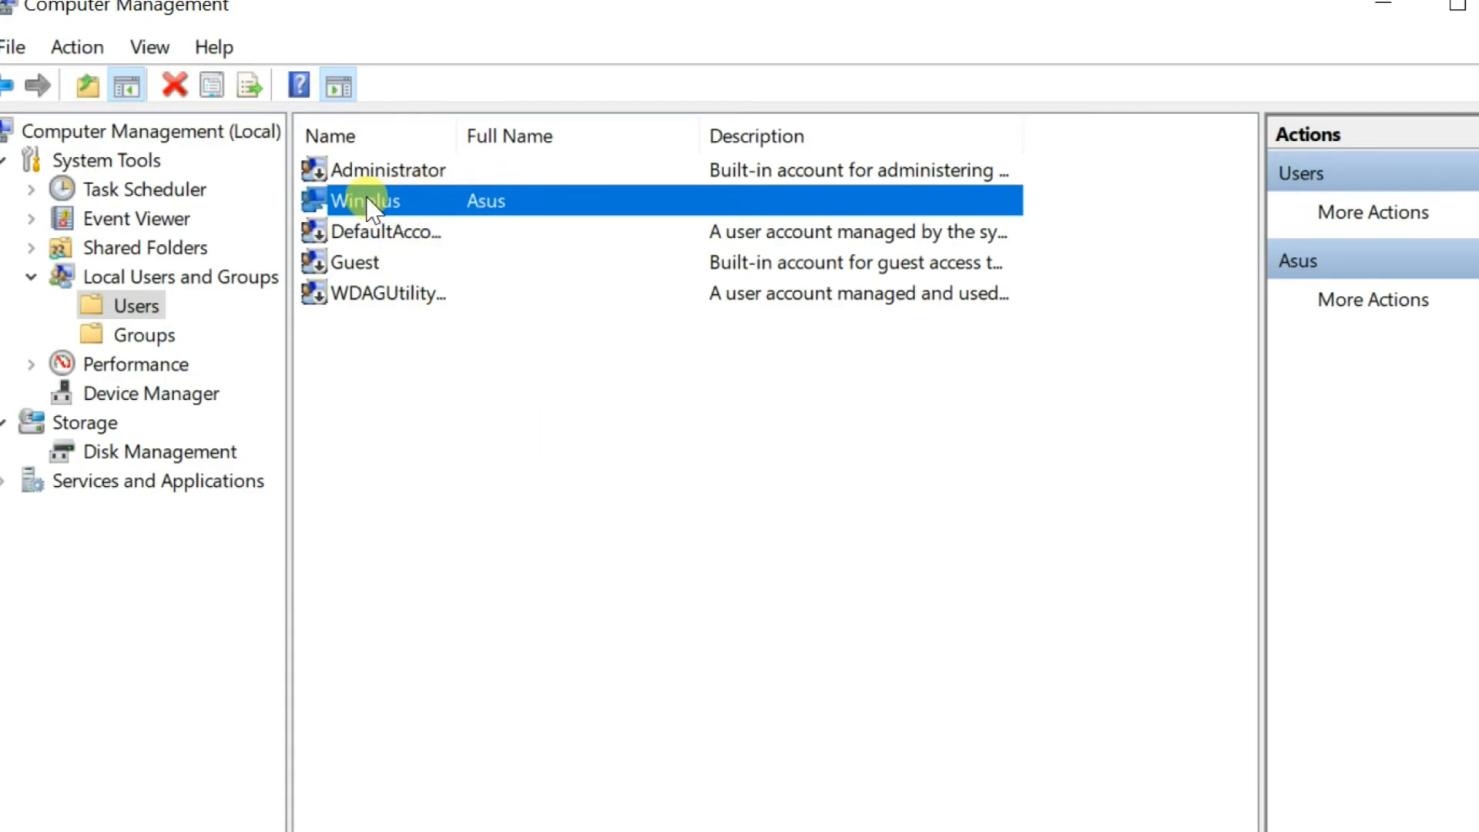
{"action": "double_click", "coordinate": [363, 200]}
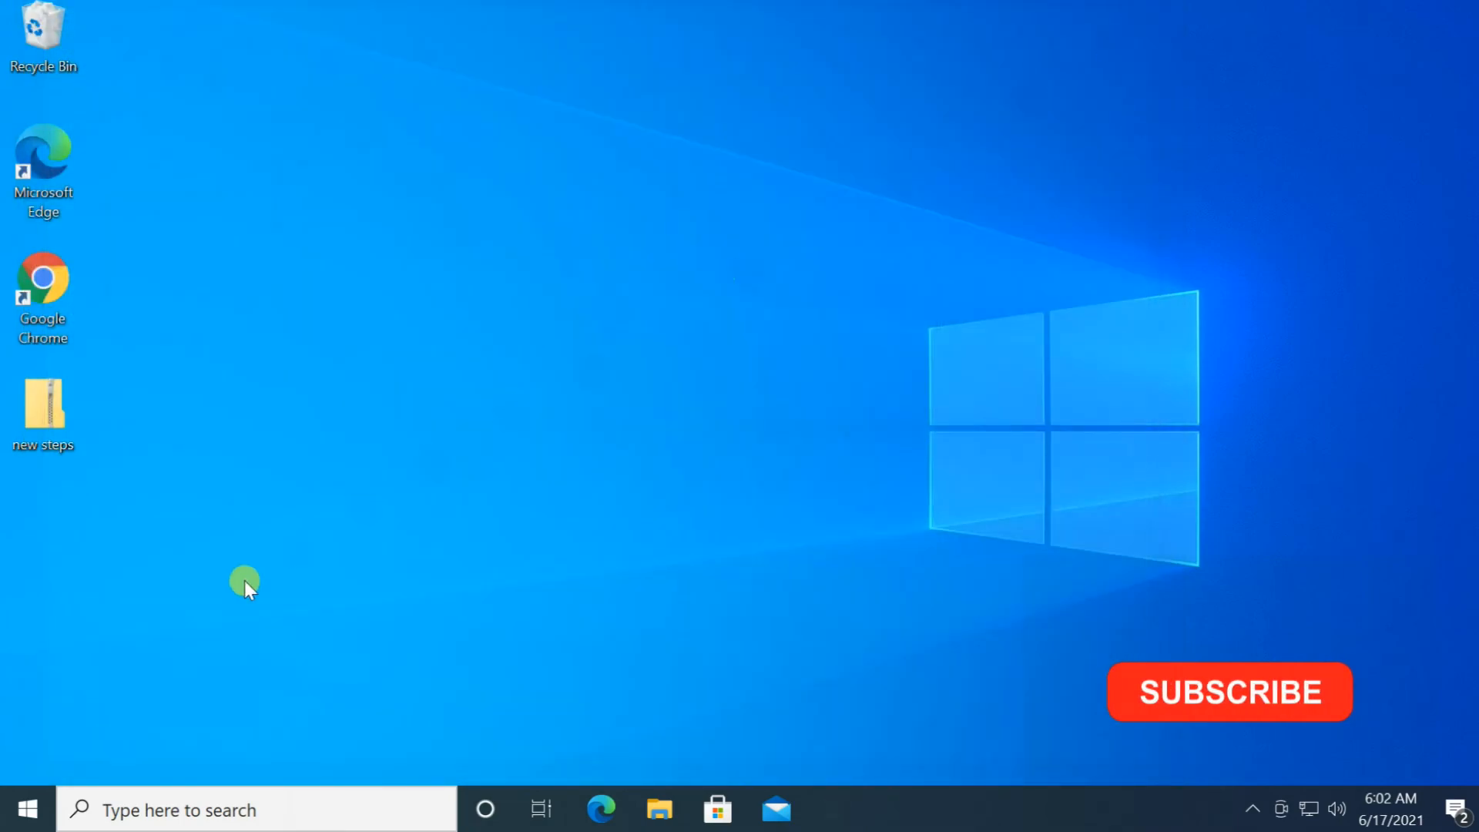
- Show the Start menu, where the signed-in account still reads asus
{"action": "left_click", "coordinate": [27, 804]}
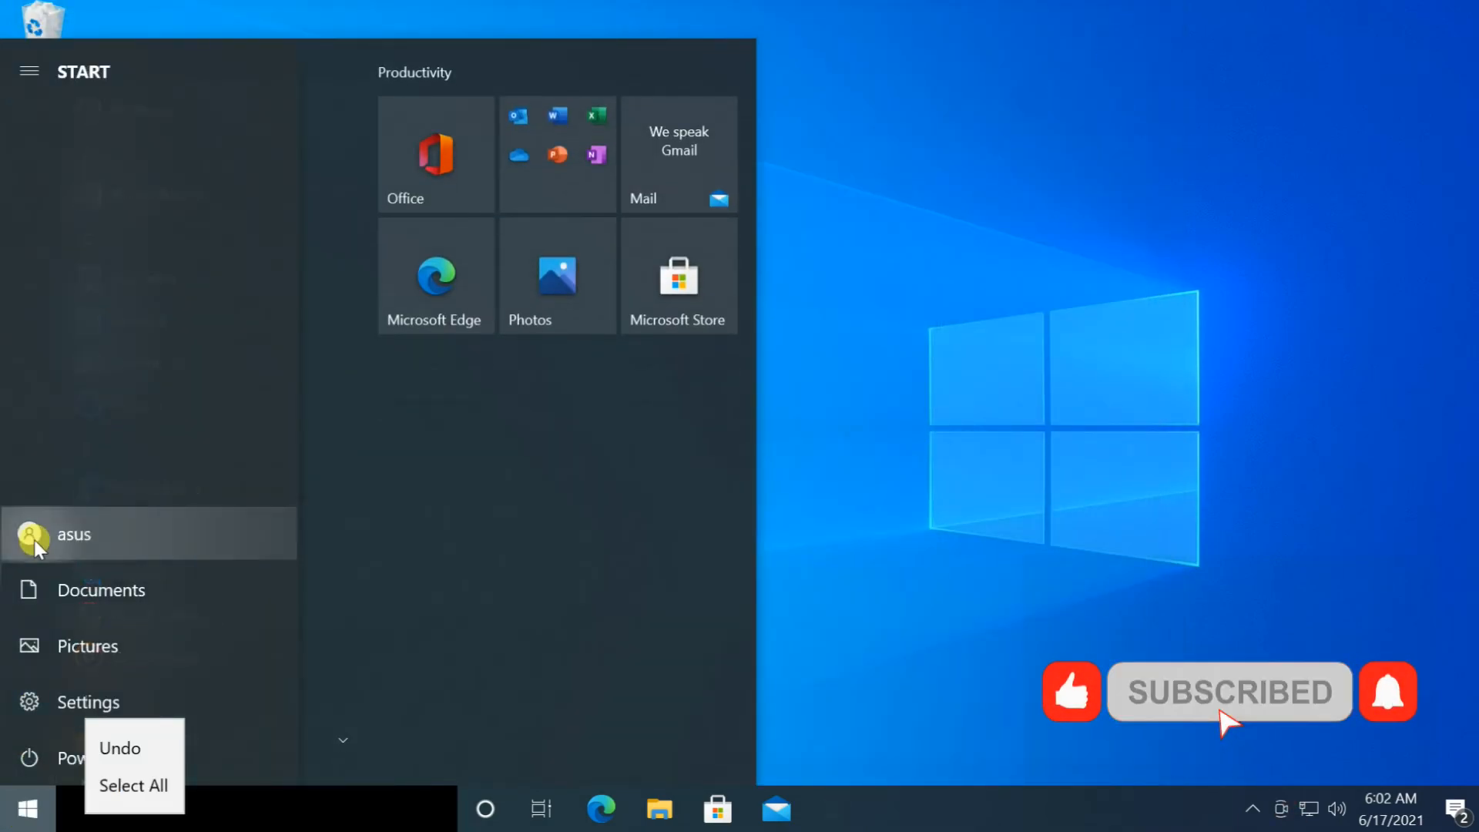